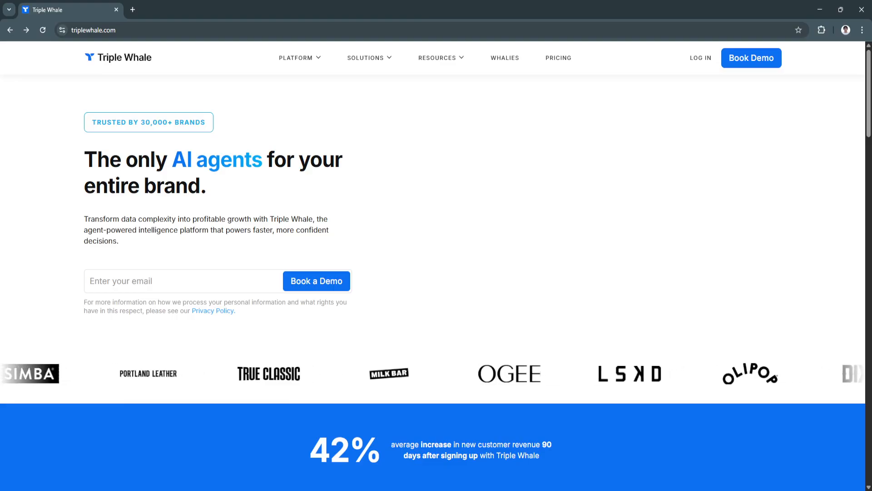
# Scroll the homepage past the hero and brand logos to the 42% revenue stat and Platform section
pyautogui.scroll(-3)
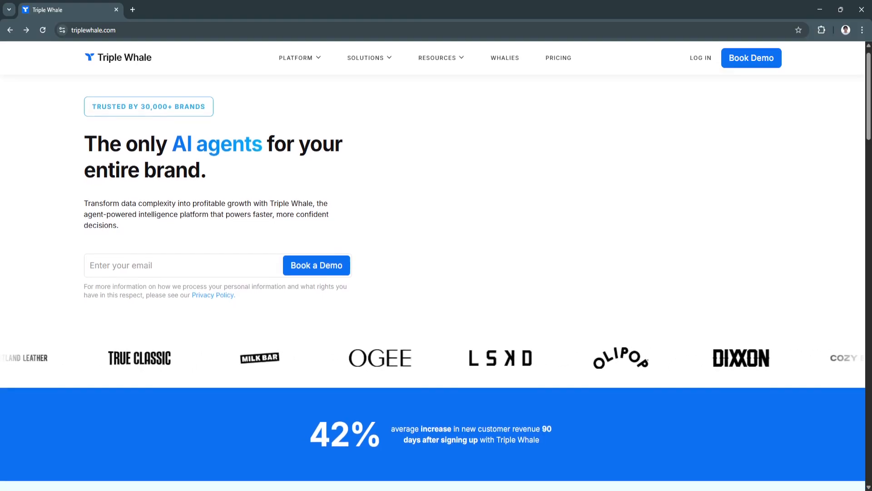
pyautogui.scroll(-3)
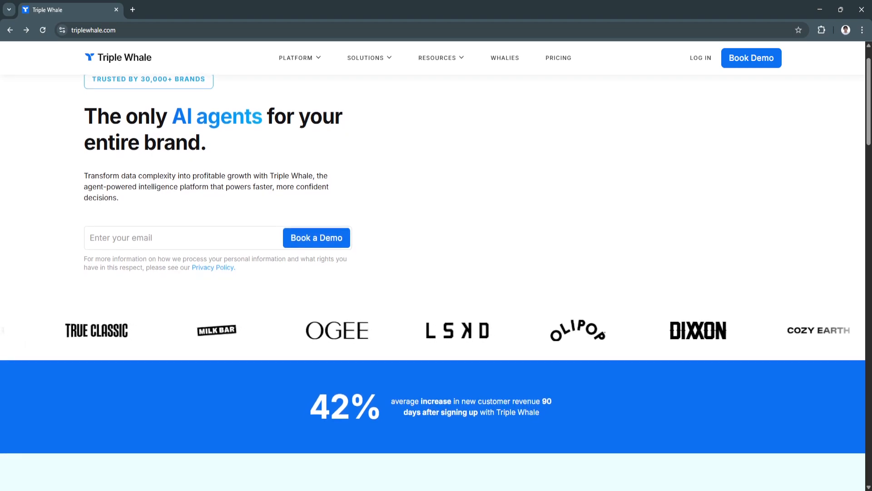
pyautogui.scroll(-3)
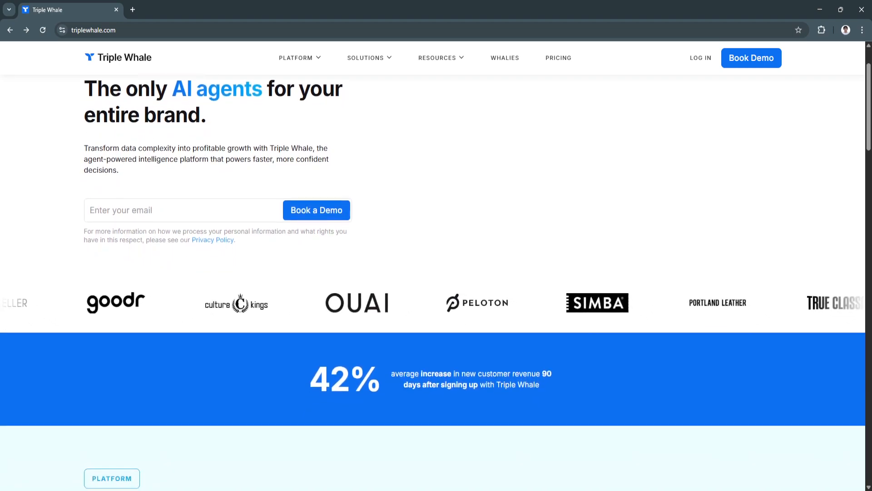
pyautogui.scroll(-3)
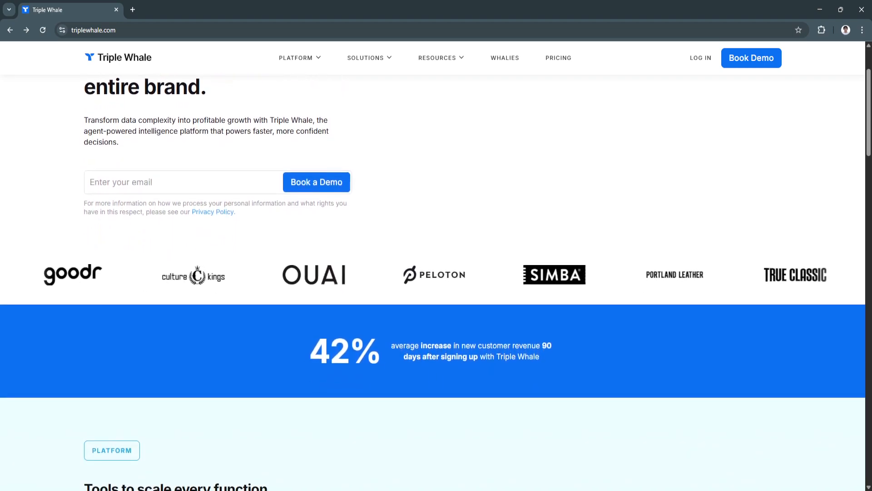
pyautogui.scroll(-3)
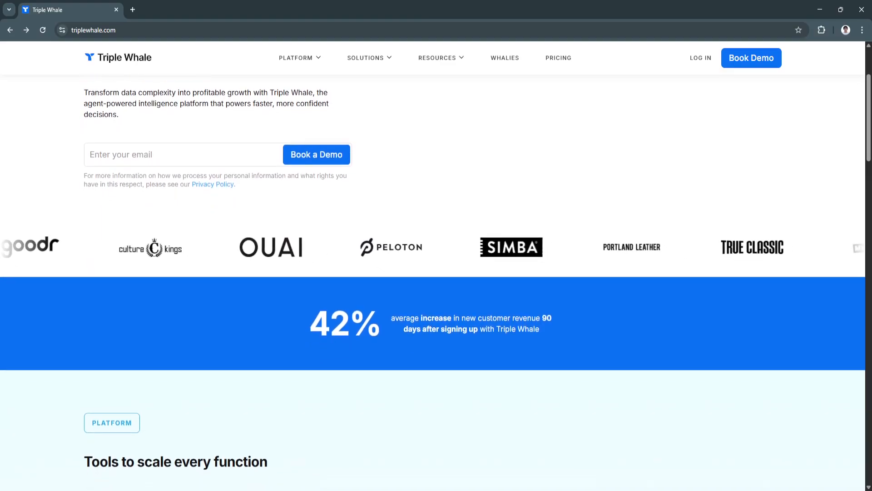
pyautogui.scroll(-3)
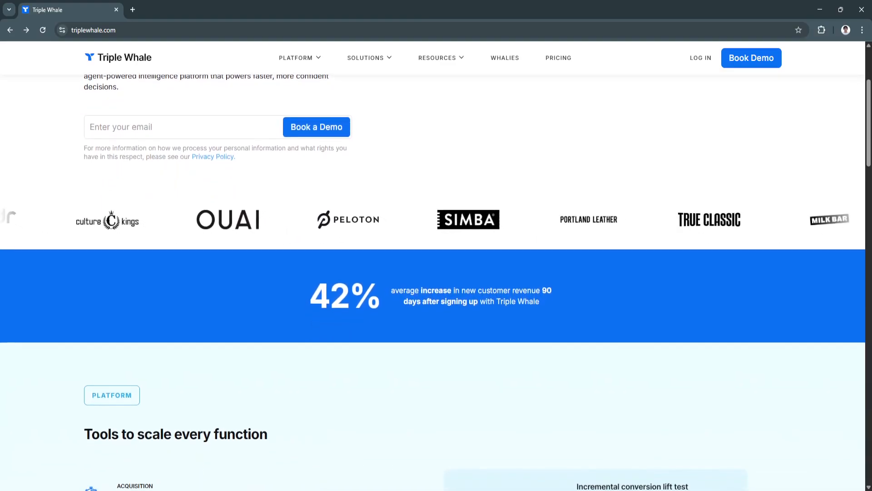
pyautogui.scroll(-3)
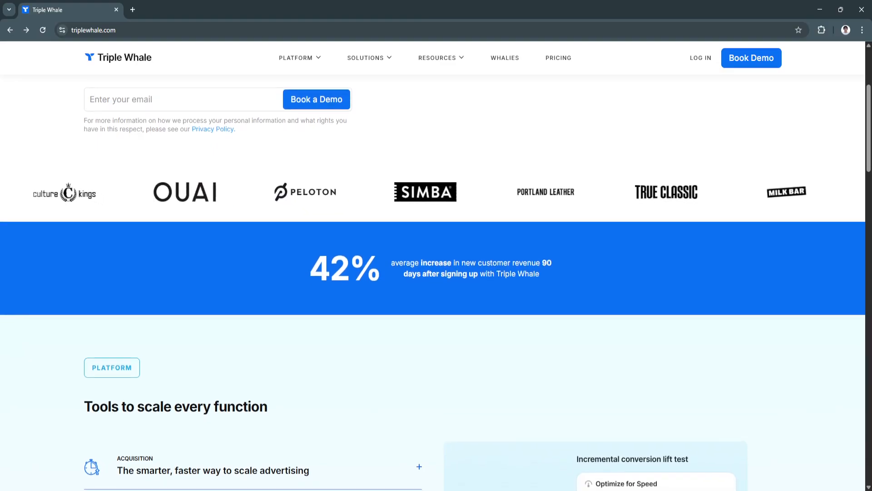
pyautogui.scroll(-3)
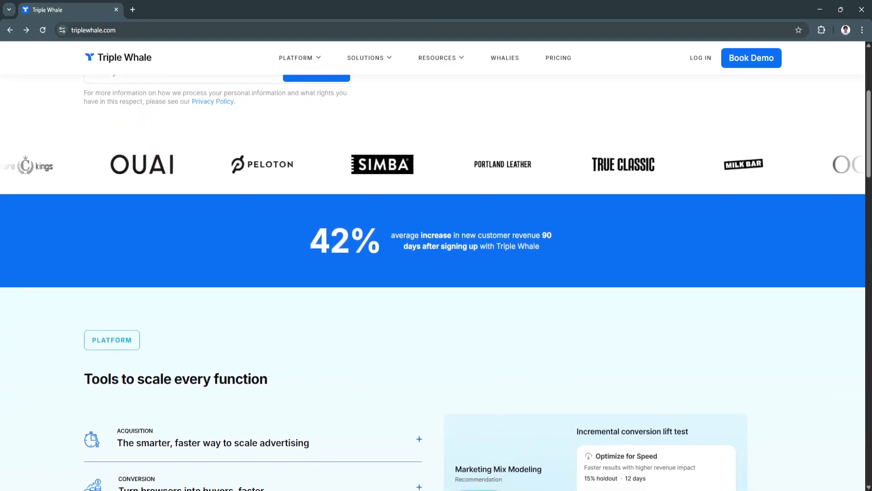
# Scroll through 'Tools to scale every function' down to the 'Agent-powered intelligence that works for you.' heading
pyautogui.scroll(-3)
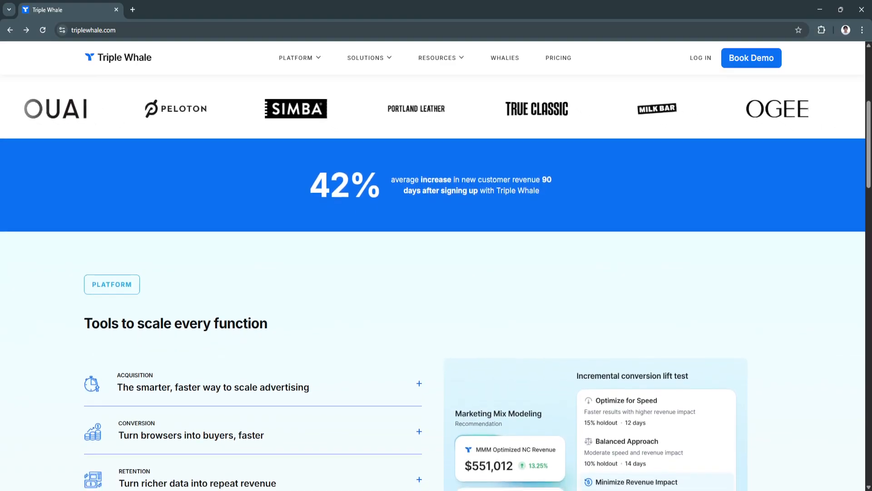
pyautogui.scroll(-3)
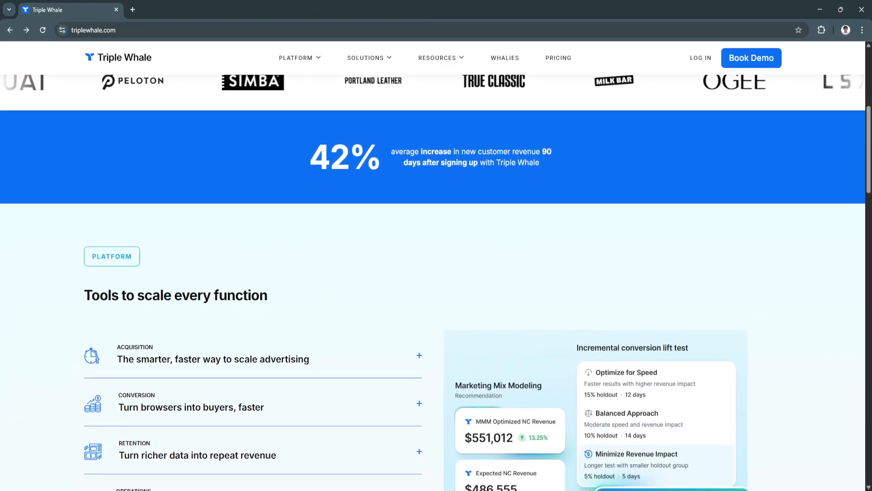
pyautogui.scroll(-3)
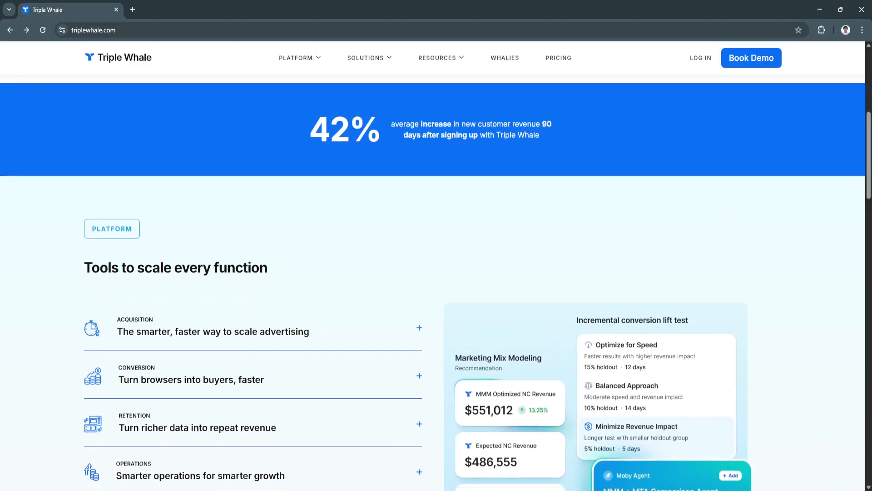
pyautogui.scroll(-3)
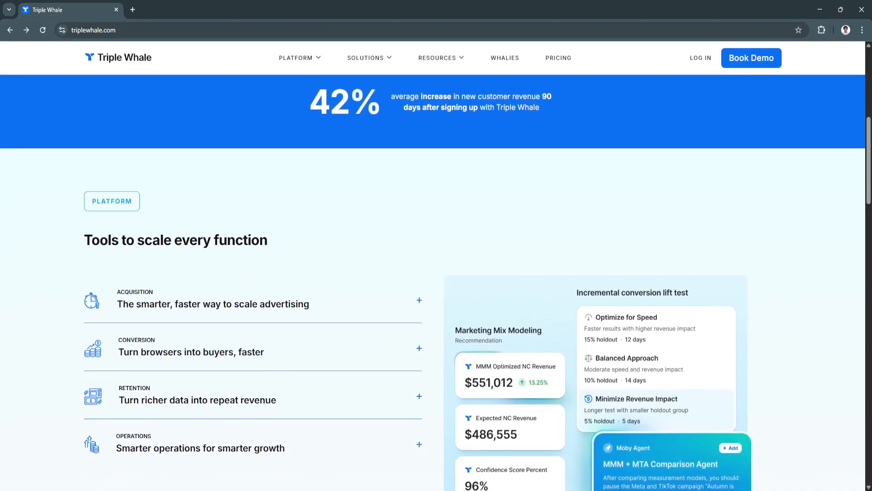
pyautogui.scroll(-3)
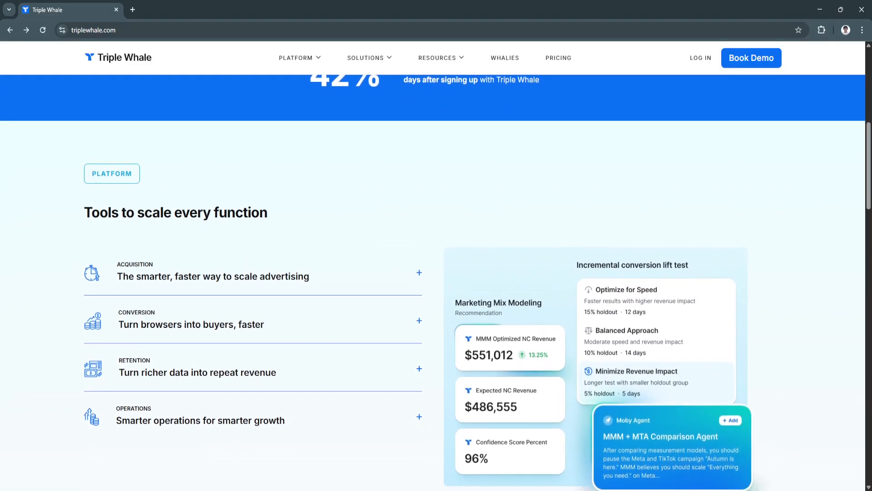
pyautogui.scroll(-3)
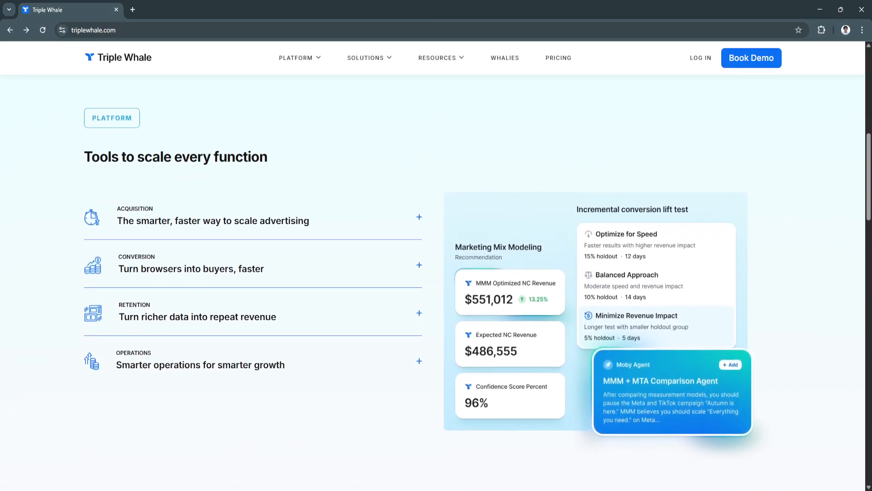
pyautogui.scroll(-3)
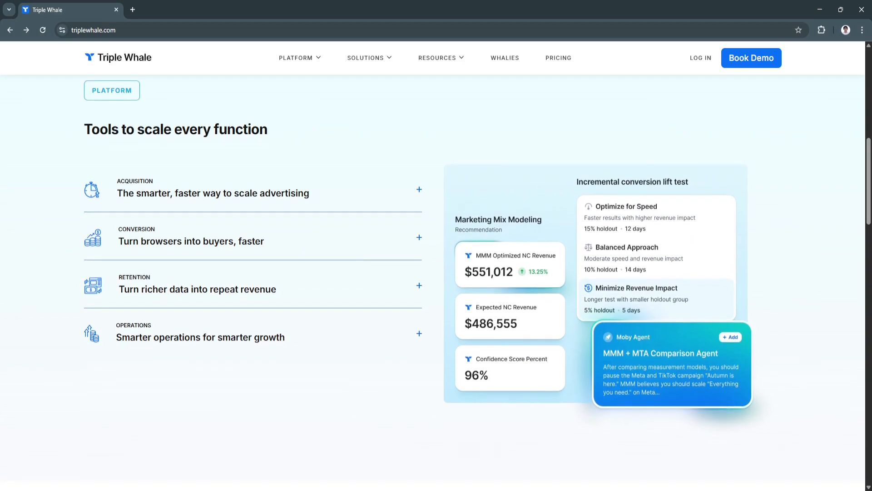
pyautogui.scroll(-3)
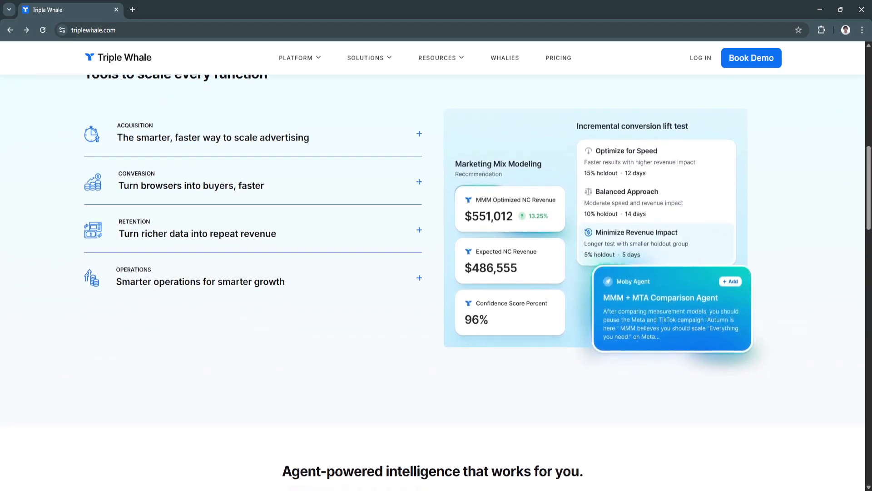
pyautogui.scroll(-3)
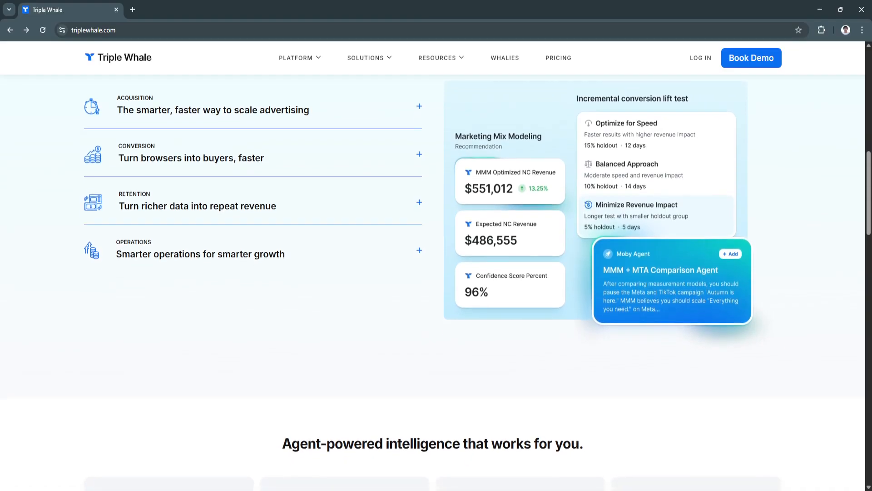
pyautogui.scroll(-3)
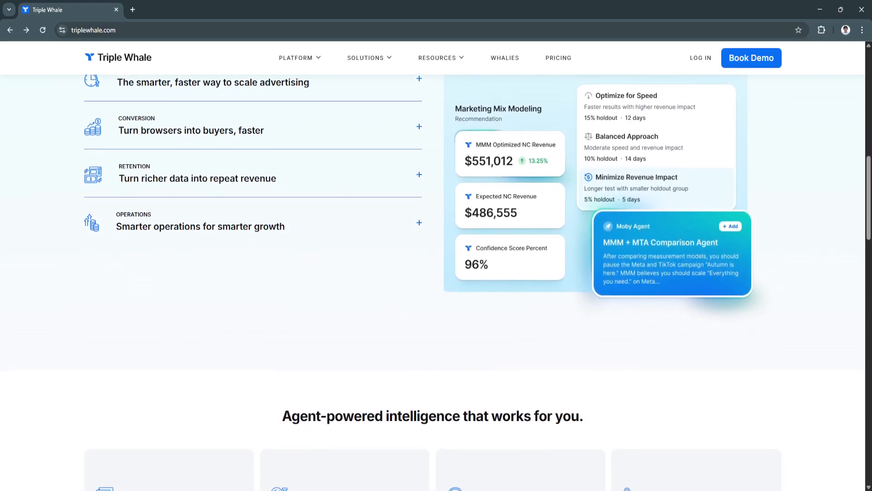
pyautogui.scroll(-3)
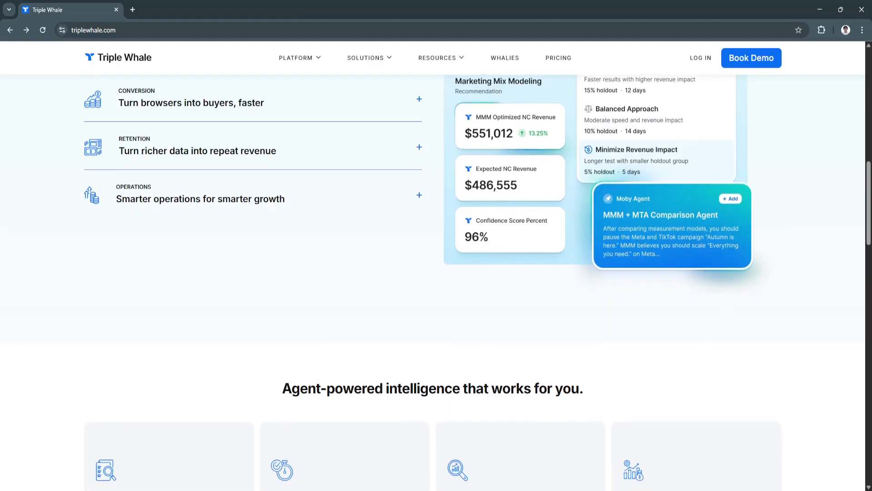
pyautogui.scroll(-3)
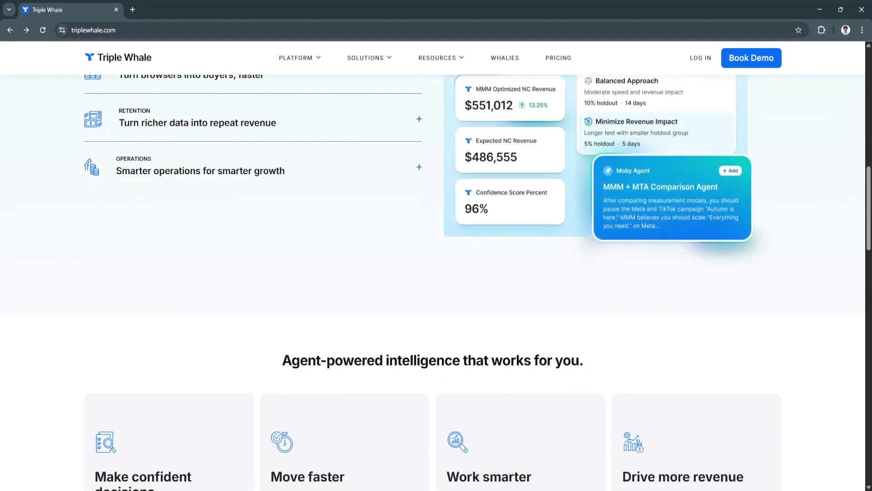
pyautogui.scroll(-3)
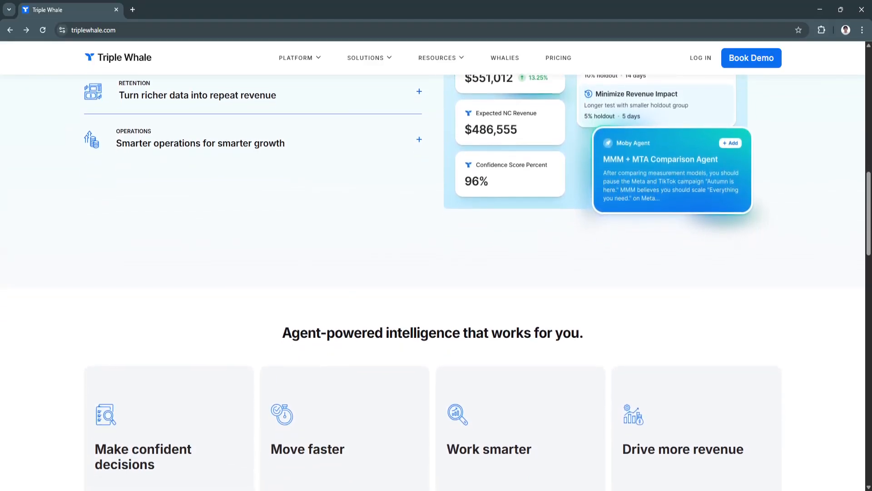
# Scroll to reveal the four intelligence benefit cards and the 'Ditch the point solutions' heading
pyautogui.scroll(-3)
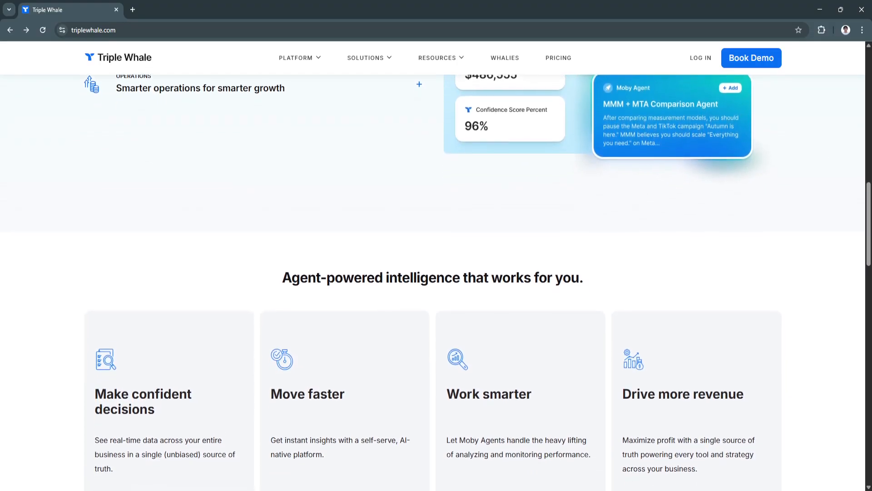
pyautogui.scroll(-3)
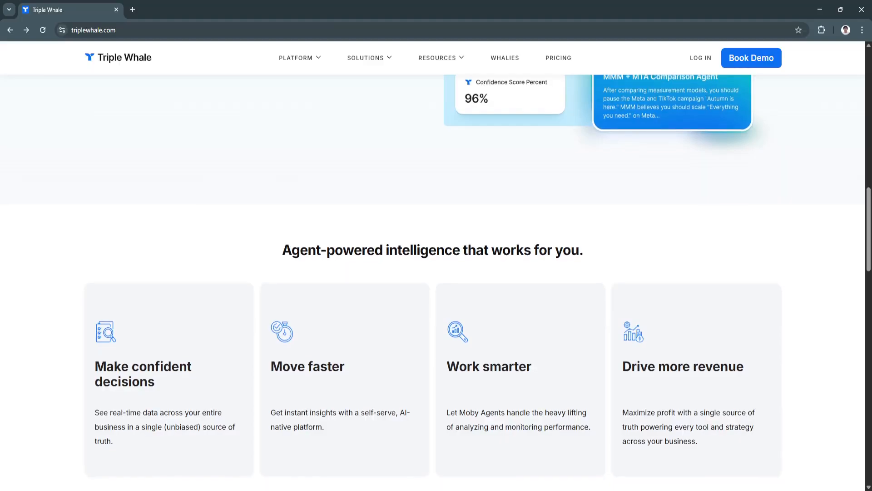
pyautogui.scroll(-3)
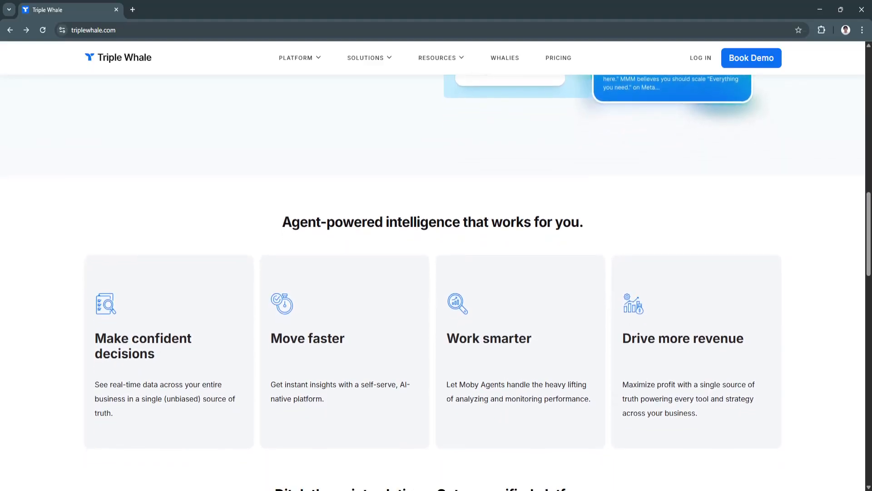
pyautogui.scroll(-3)
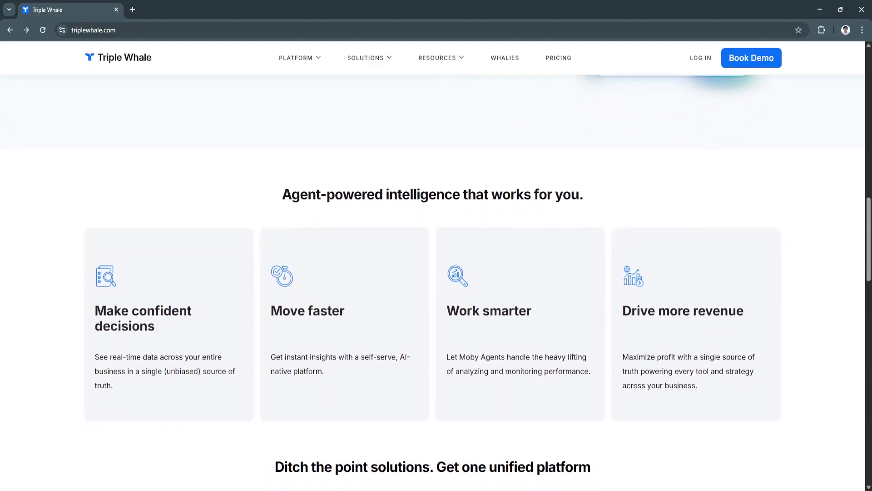
pyautogui.scroll(-3)
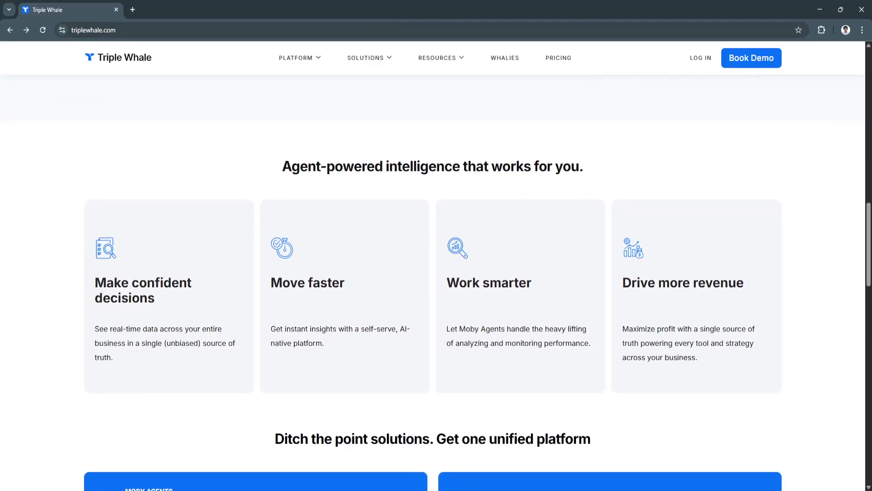
# Scroll down through the 'Ditch the point solutions' unified platform feature grid
pyautogui.scroll(-3)
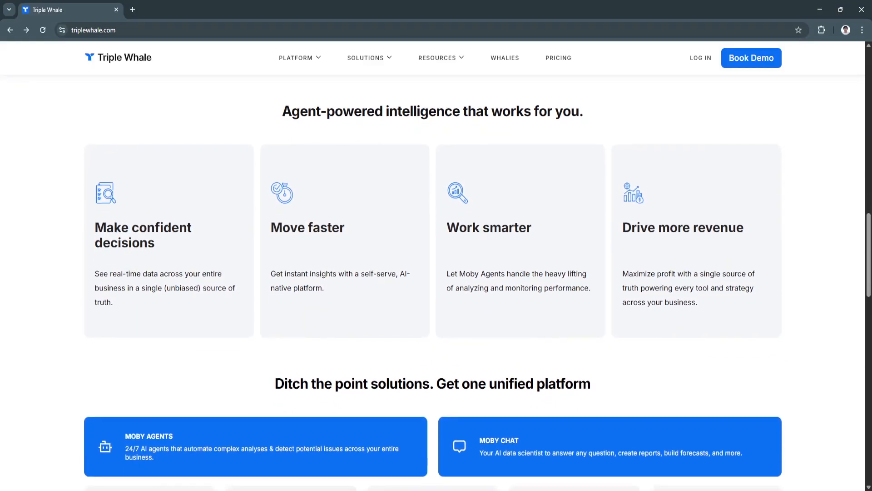
pyautogui.scroll(-3)
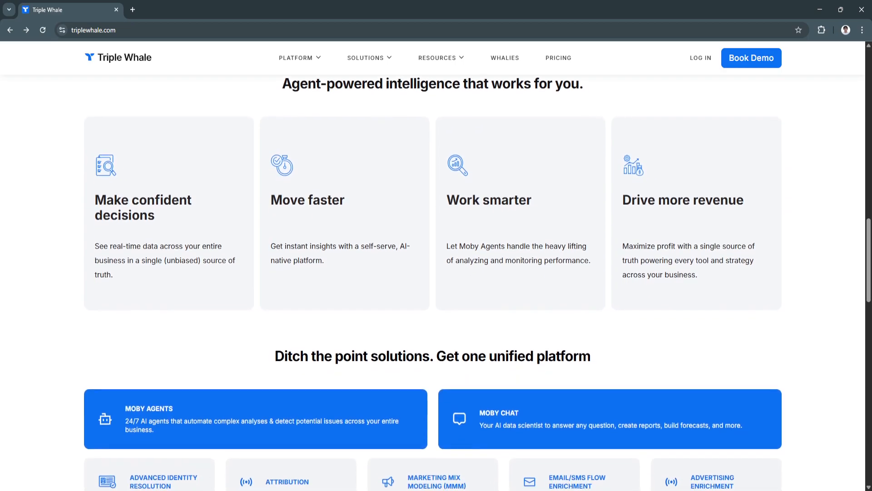
pyautogui.scroll(-3)
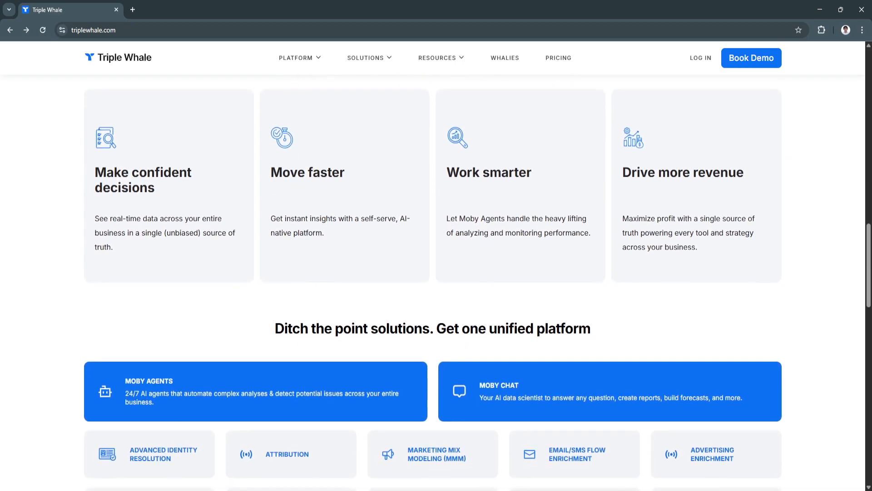
pyautogui.scroll(-3)
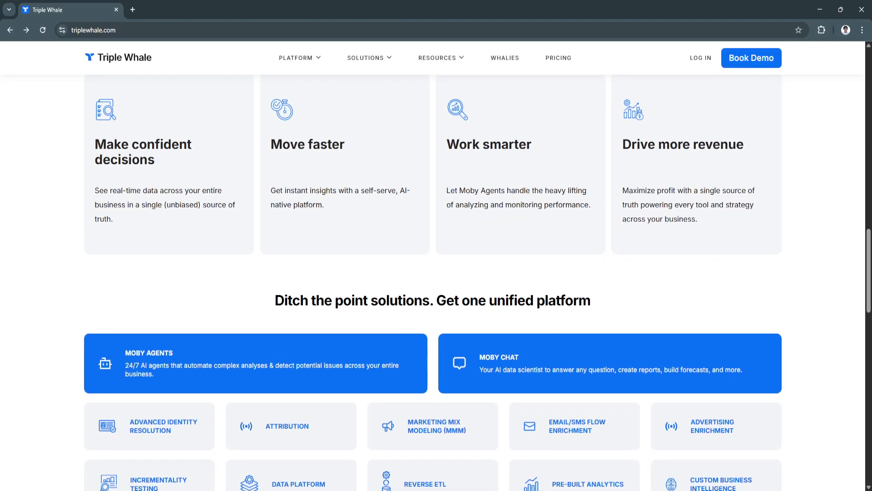
pyautogui.scroll(-3)
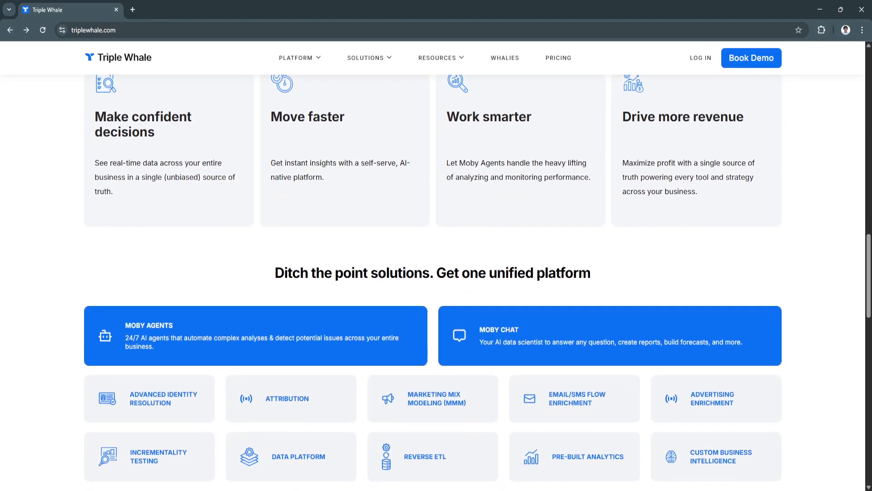
pyautogui.scroll(-3)
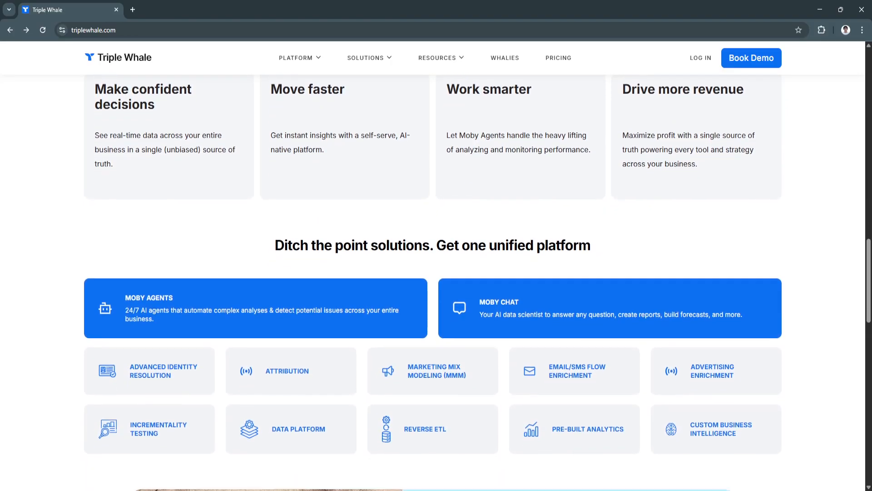
pyautogui.scroll(-3)
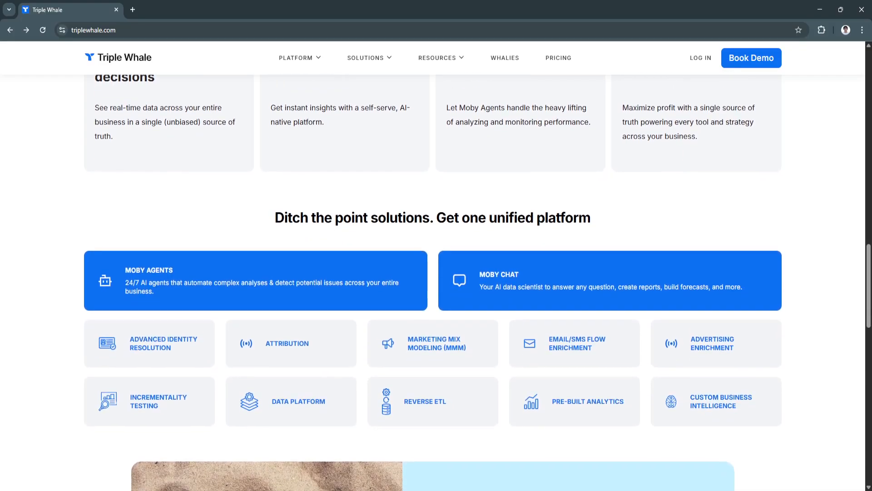
pyautogui.scroll(-3)
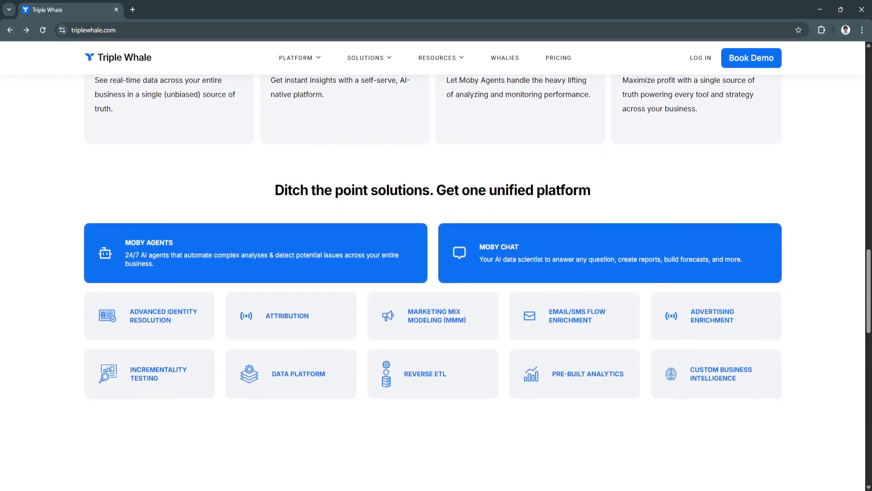
pyautogui.scroll(-3)
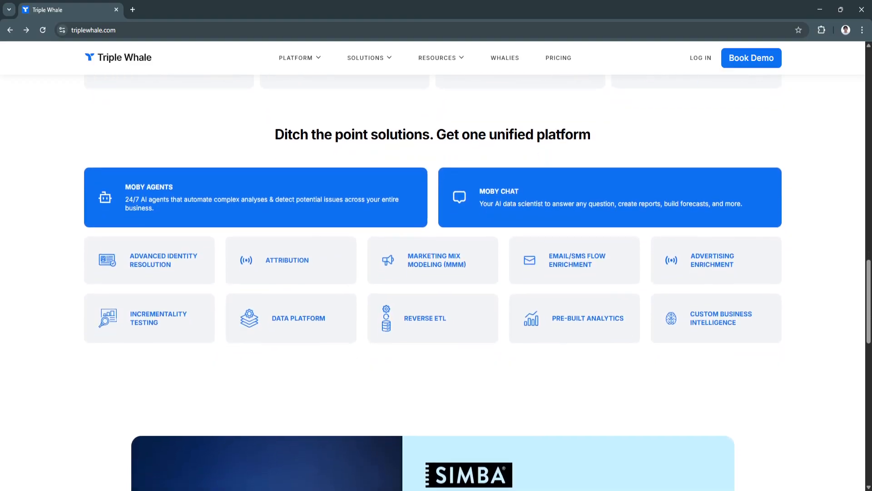
# Continue scrolling to the testimonial carousel showing the Dixxon 10-minute weekly analysis story
pyautogui.scroll(-3)
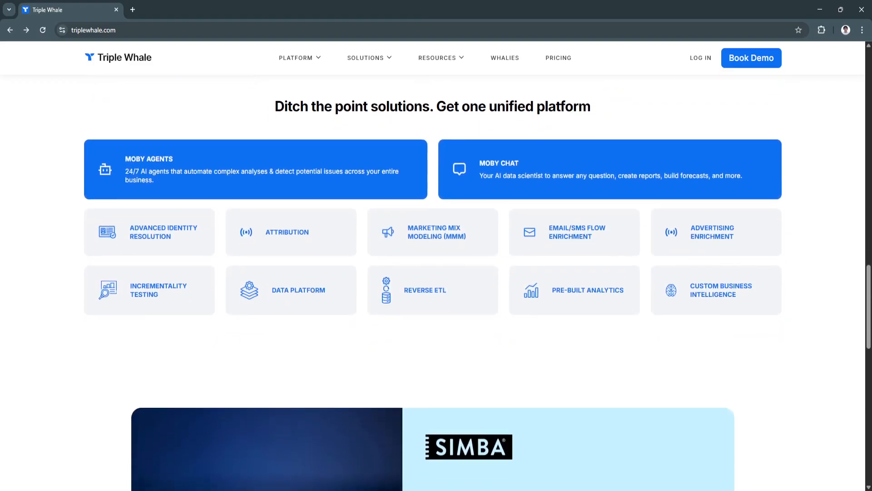
pyautogui.scroll(-3)
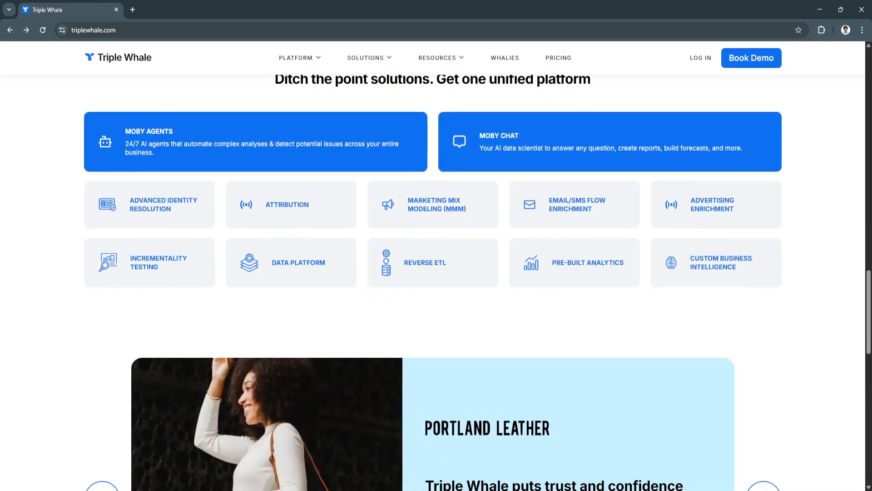
pyautogui.scroll(-3)
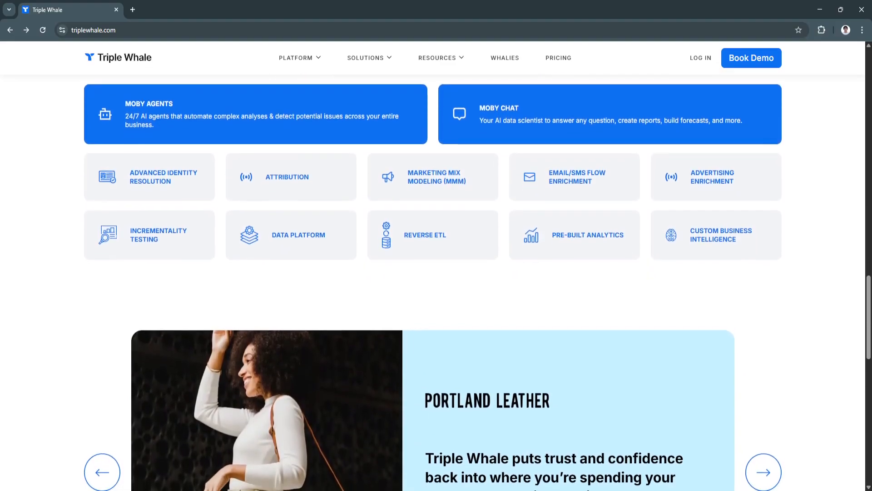
pyautogui.scroll(-3)
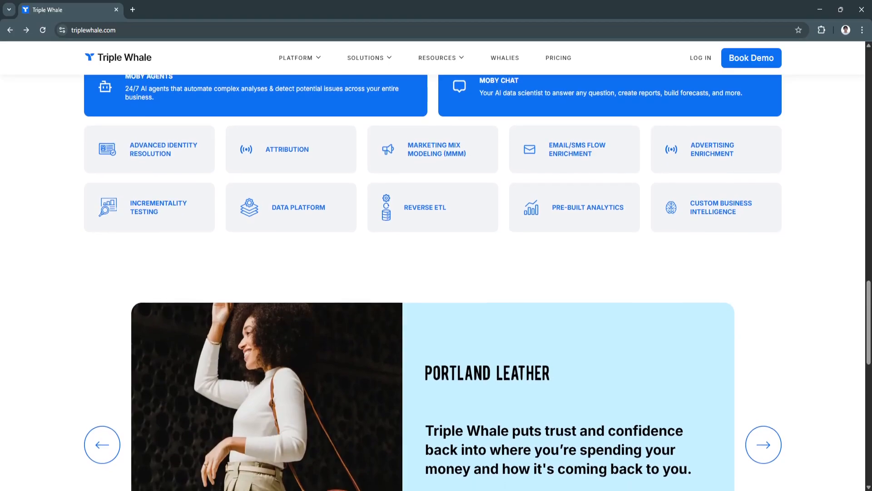
pyautogui.scroll(-3)
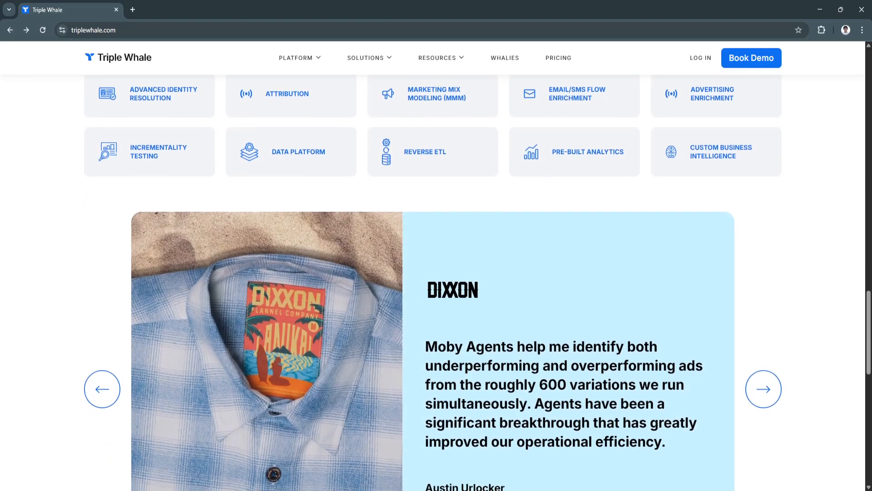
pyautogui.scroll(-3)
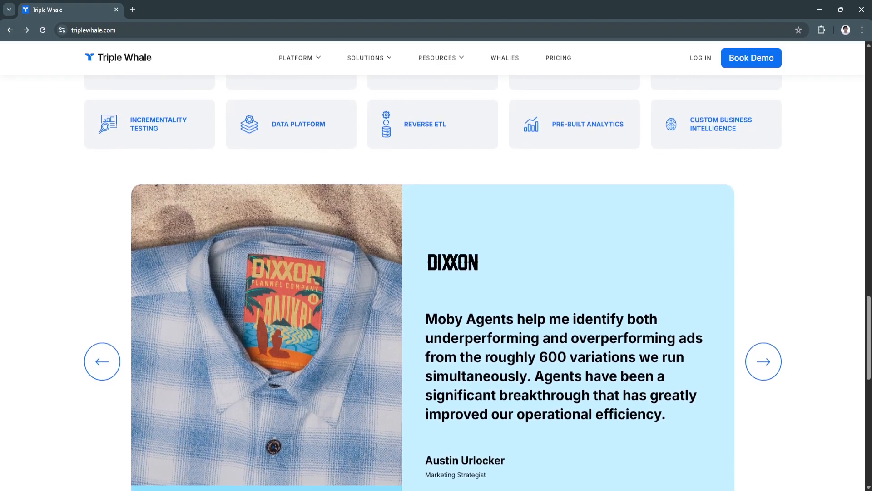
pyautogui.scroll(-3)
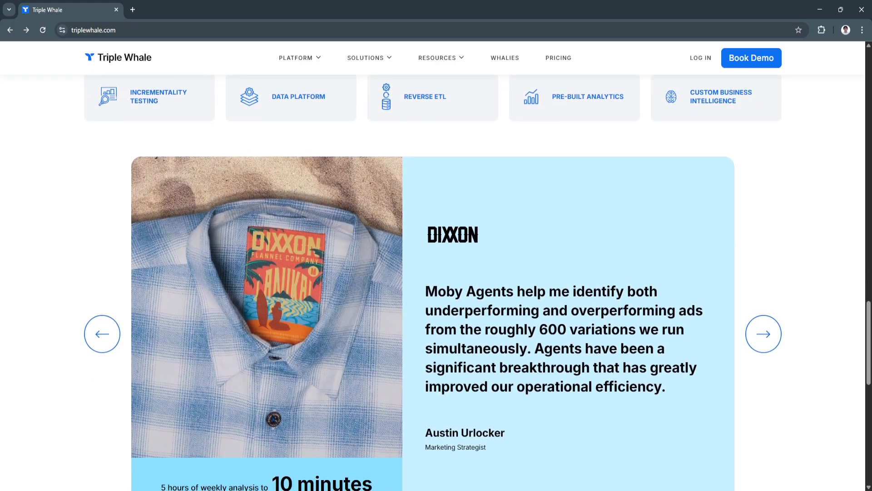
pyautogui.scroll(-3)
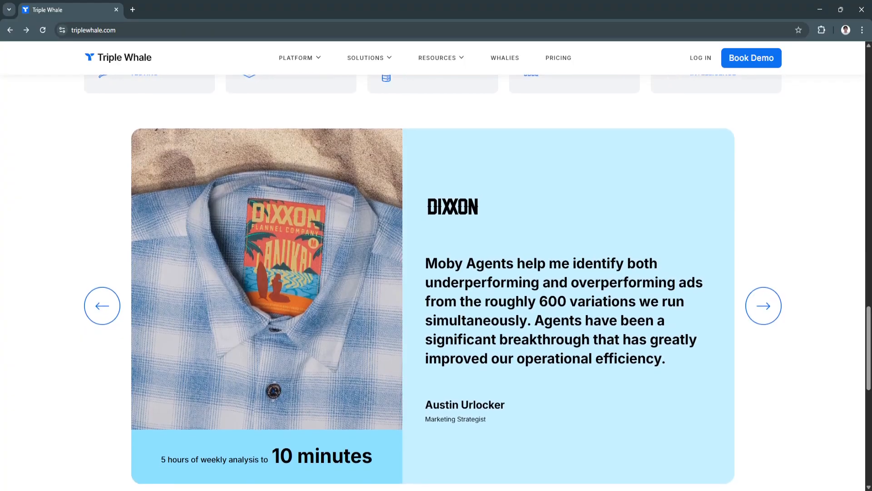
# Step the testimonial carousel through the Simba and Portland Leather customer stories
pyautogui.click(763, 278)
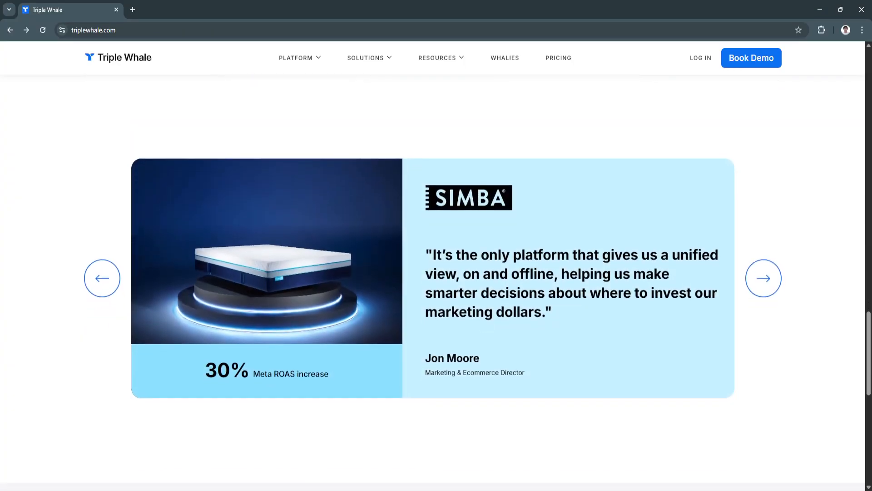
pyautogui.scroll(-3)
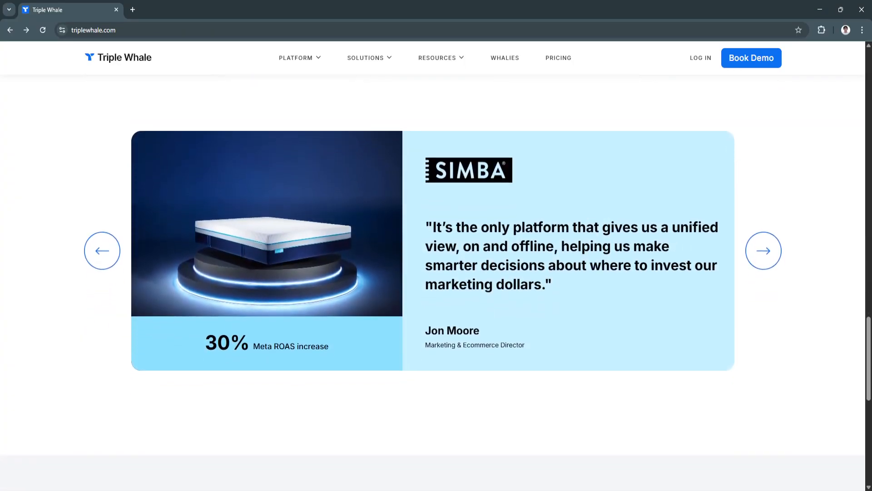
pyautogui.scroll(-3)
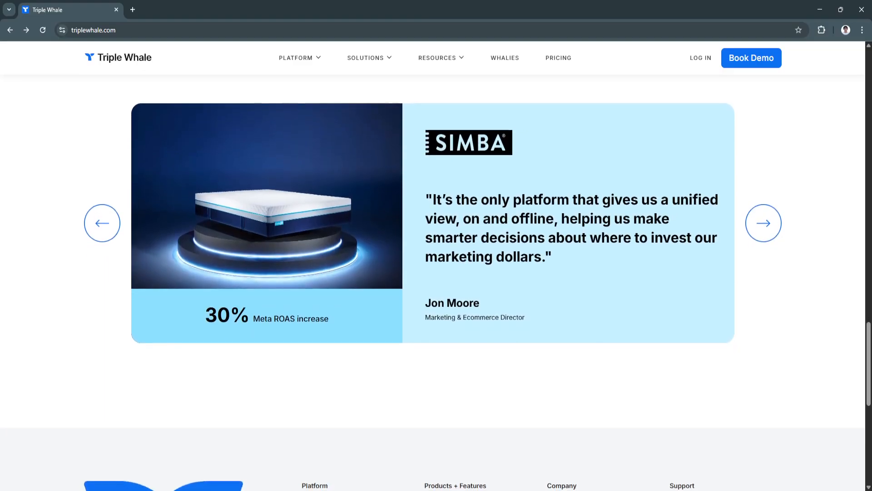
pyautogui.scroll(-3)
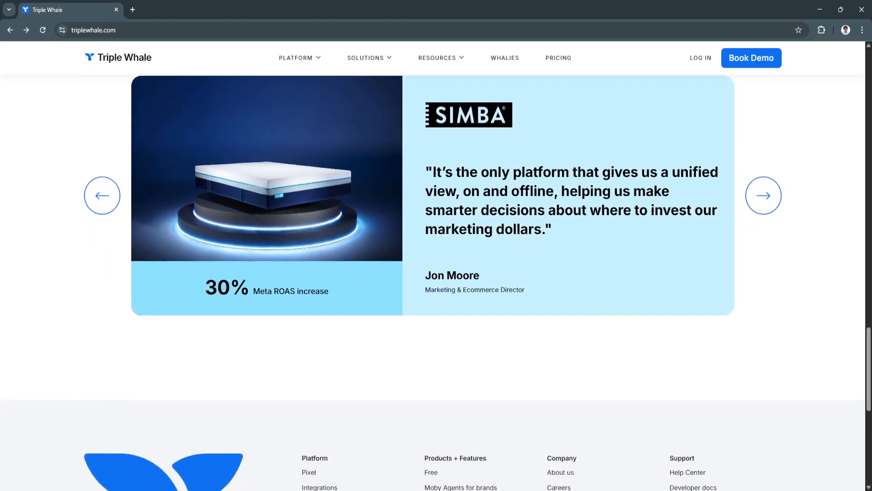
pyautogui.click(763, 195)
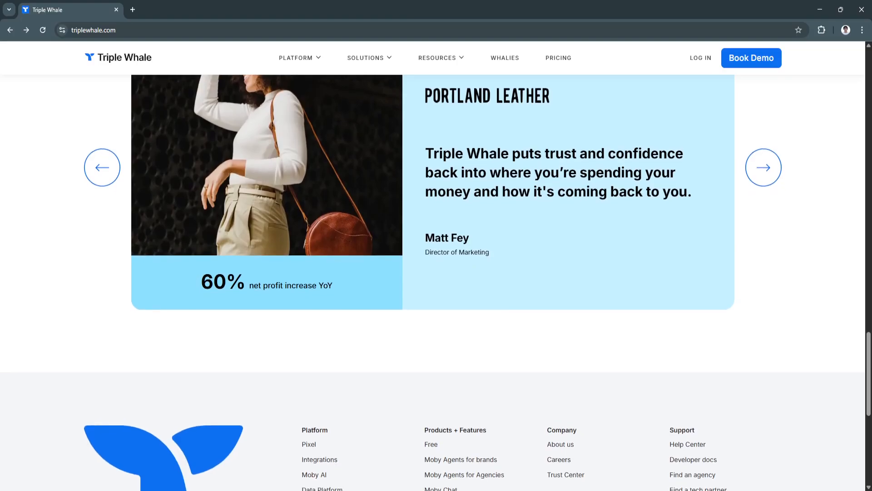
# Scroll down to the homepage footer links
pyautogui.scroll(-3)
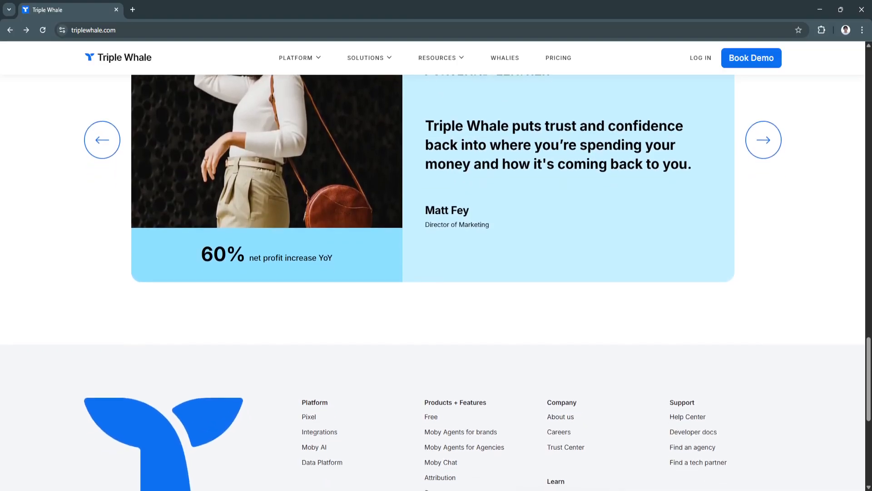
pyautogui.scroll(-3)
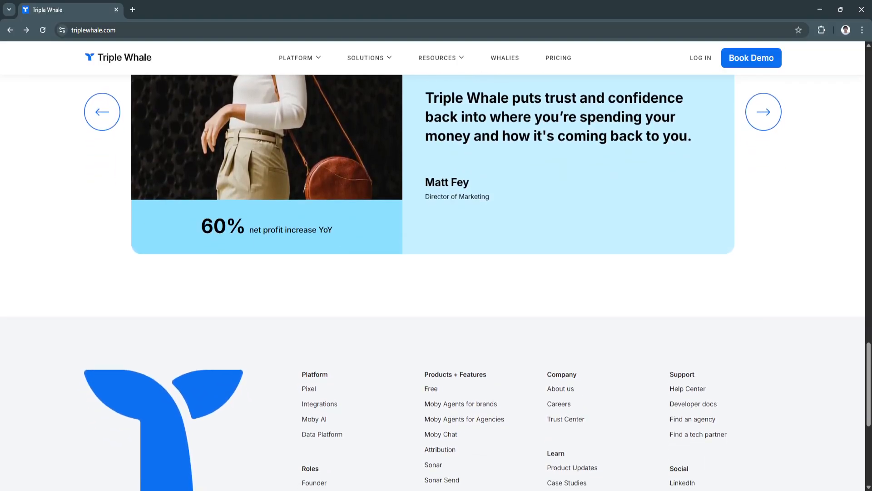
pyautogui.scroll(-3)
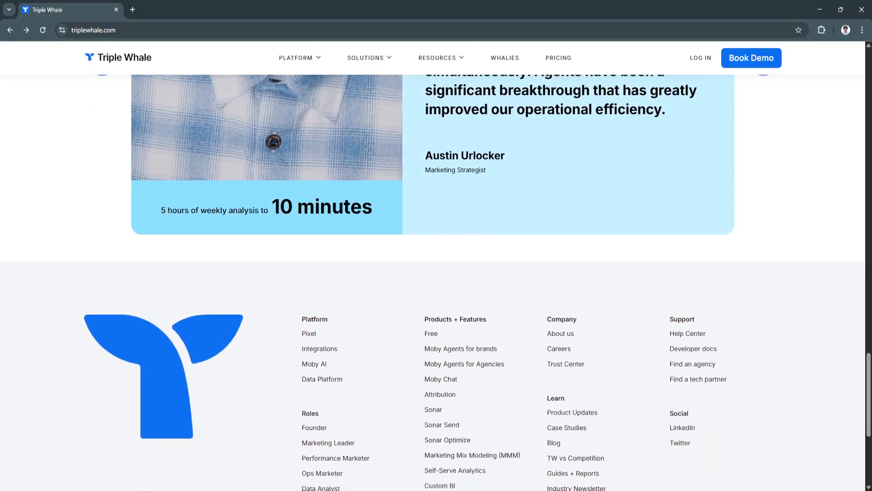
pyautogui.scroll(-3)
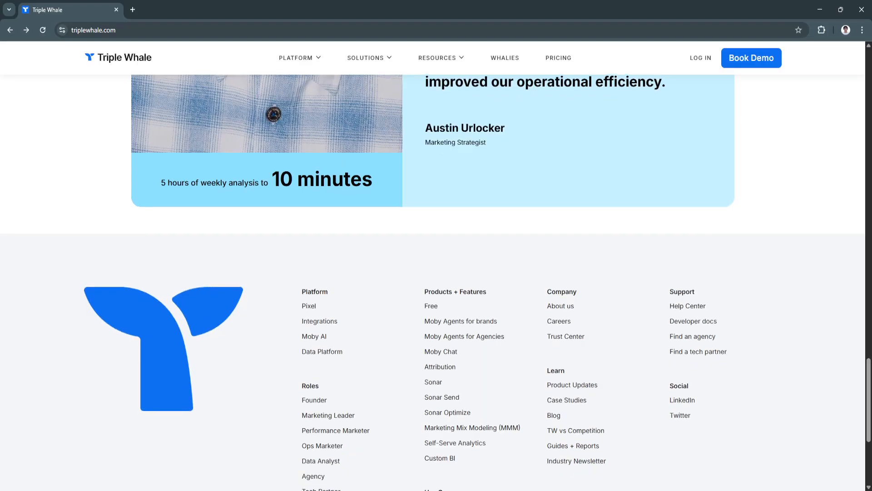
pyautogui.scroll(-3)
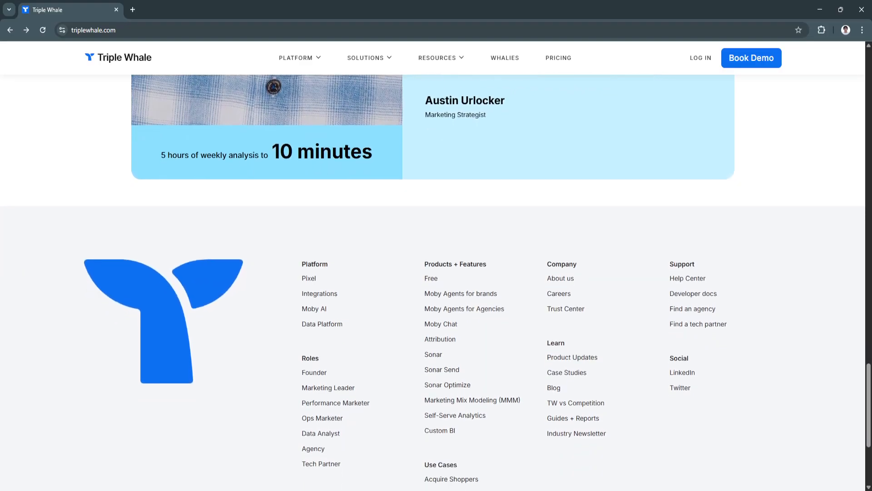
pyautogui.scroll(-3)
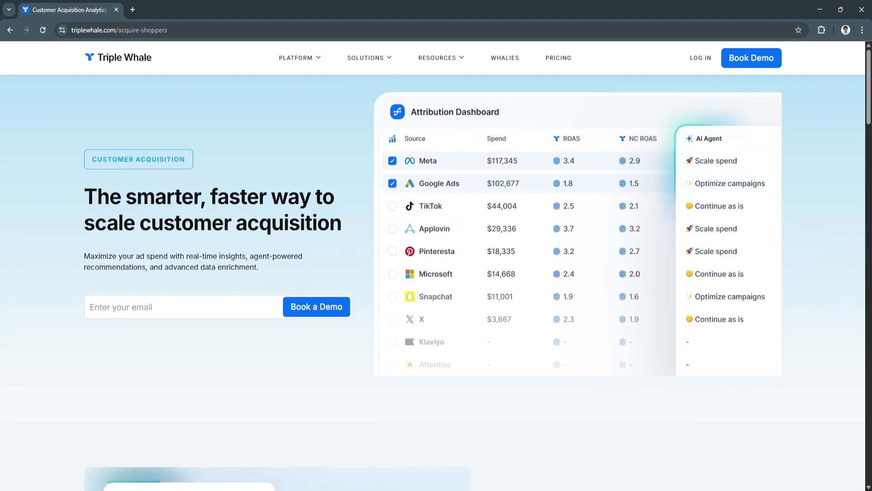
# Scroll the Acquire Shoppers page to the 'Make confident decisions' section with its attribution survey and features list
pyautogui.scroll(-3)
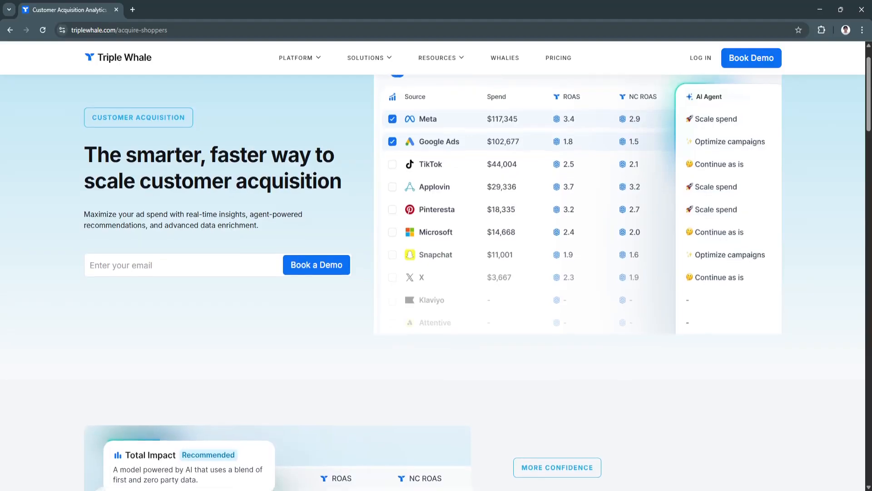
pyautogui.scroll(-3)
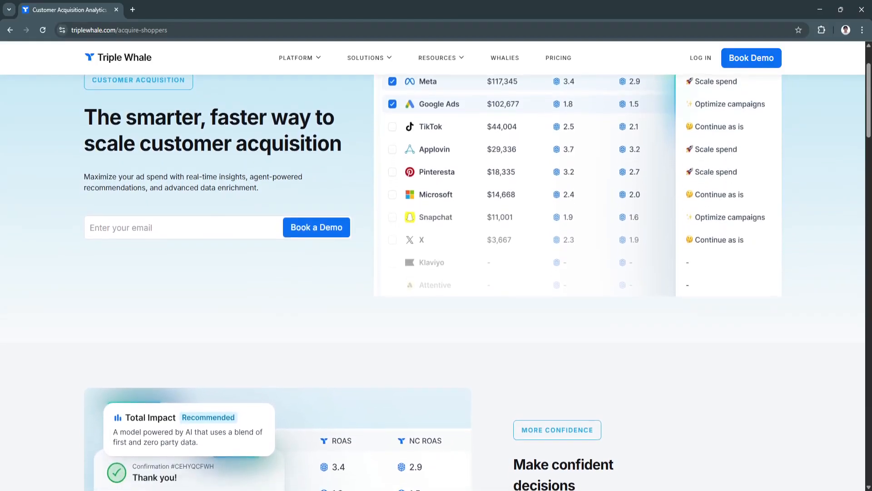
pyautogui.scroll(-3)
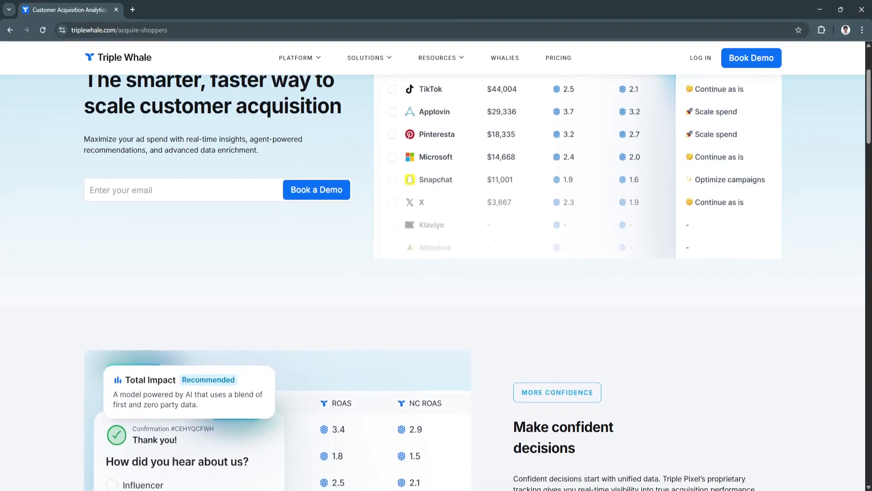
pyautogui.scroll(-3)
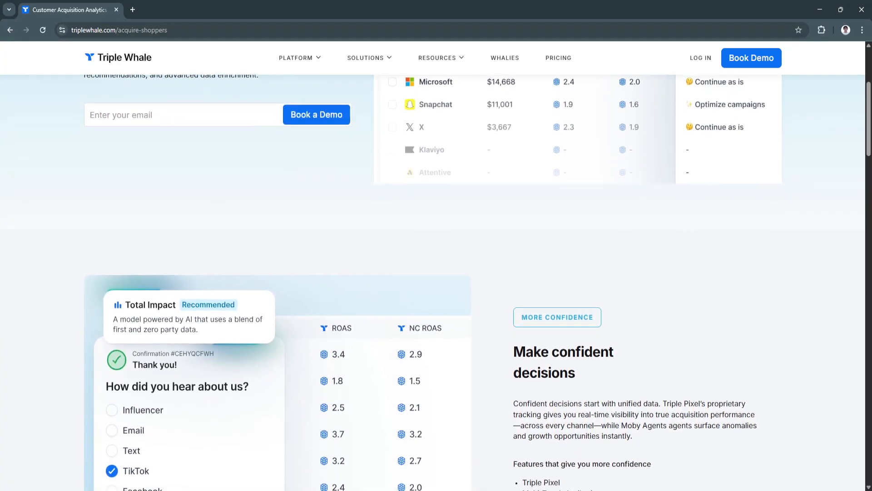
pyautogui.scroll(-3)
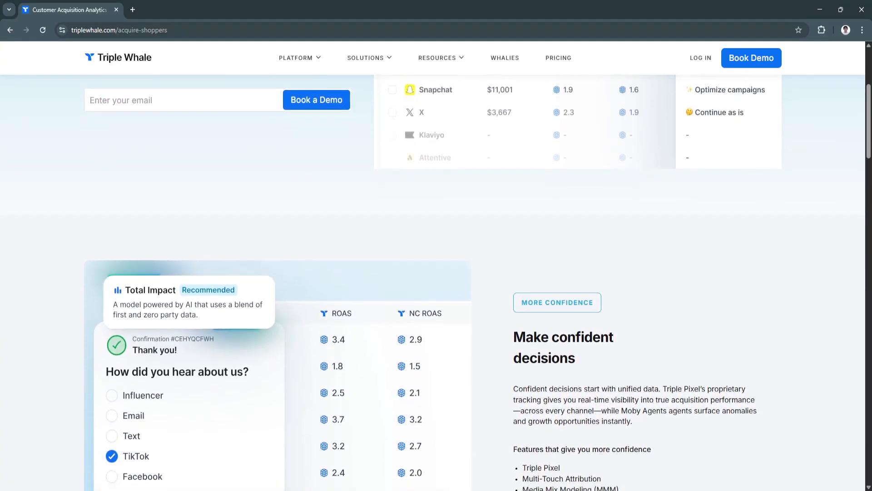
pyautogui.scroll(-3)
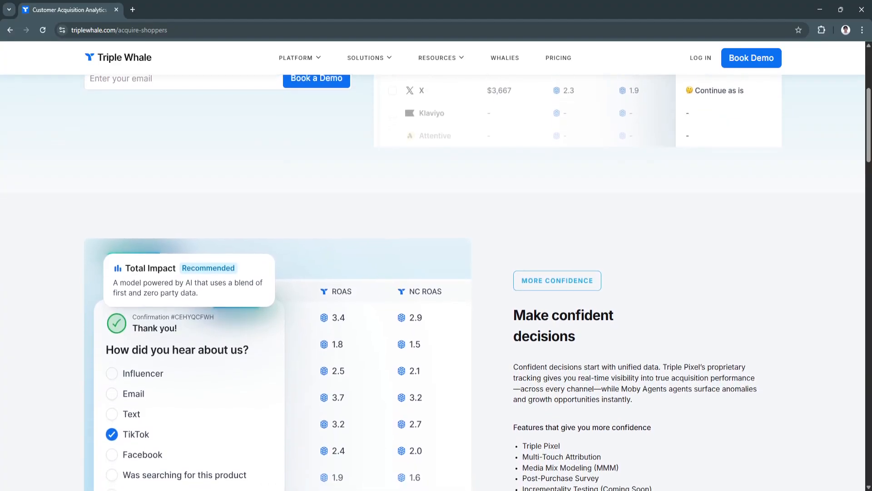
pyautogui.scroll(-3)
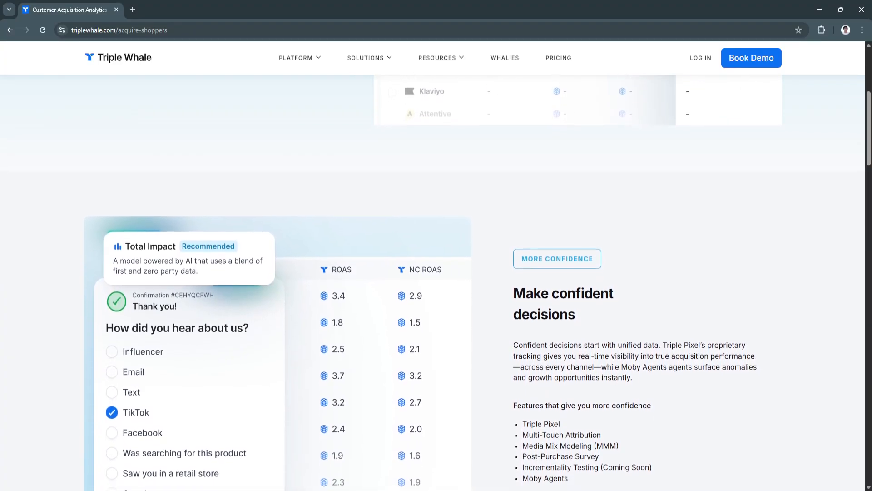
pyautogui.scroll(-3)
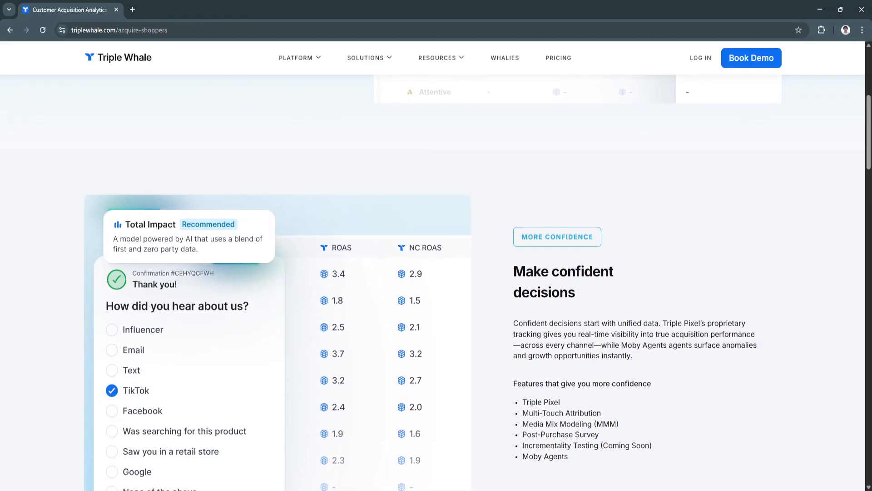
pyautogui.scroll(-3)
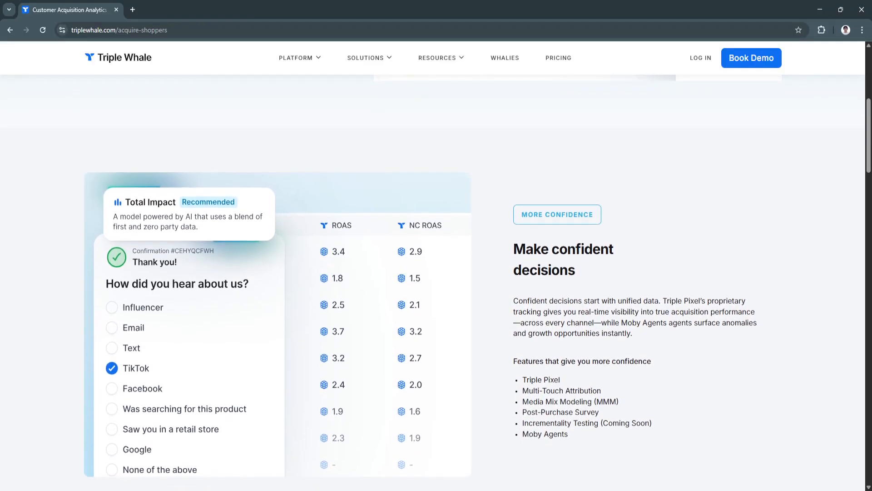
# Scroll past 'Make confident decisions' toward the 'Scale campaigns with automated precision' section
pyautogui.scroll(-3)
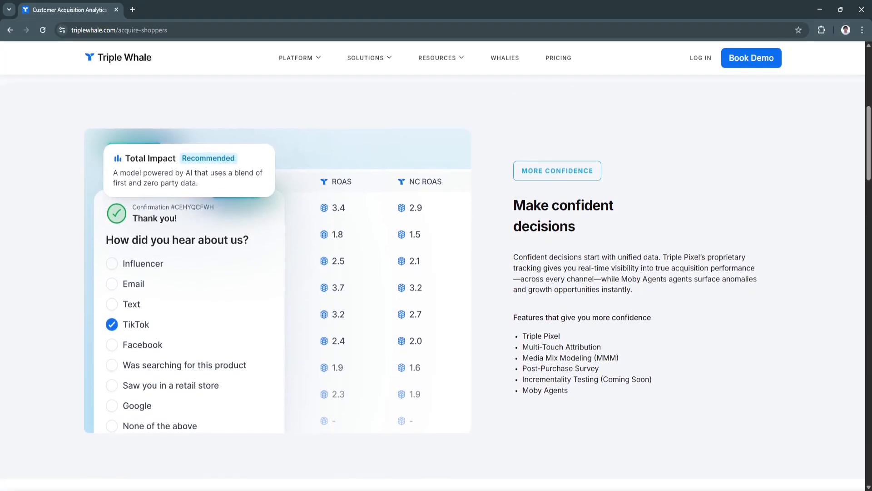
pyautogui.scroll(-3)
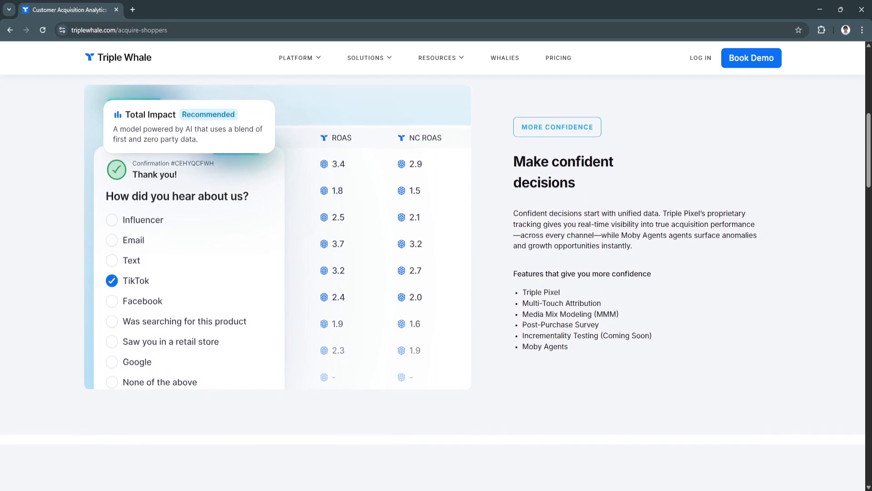
pyautogui.scroll(-3)
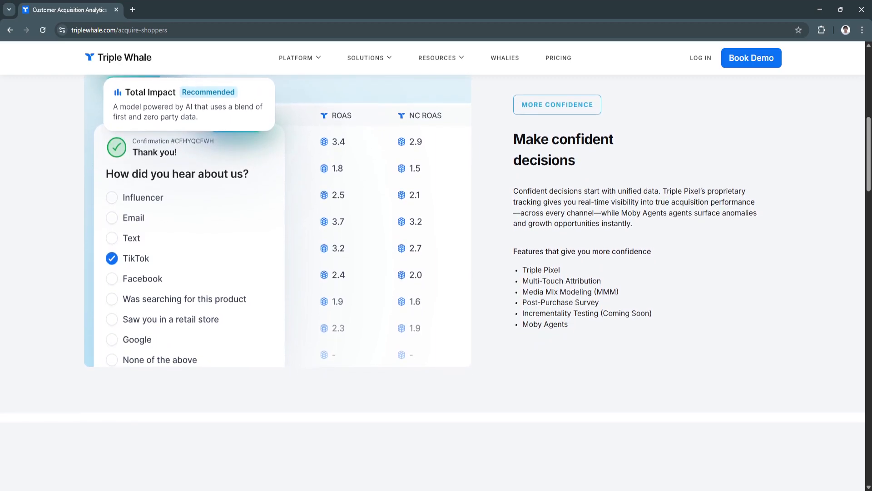
pyautogui.scroll(-3)
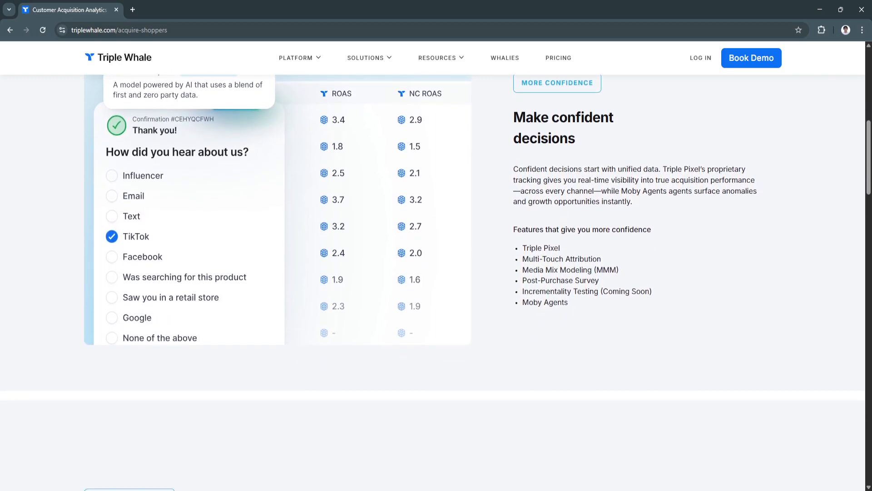
pyautogui.scroll(-3)
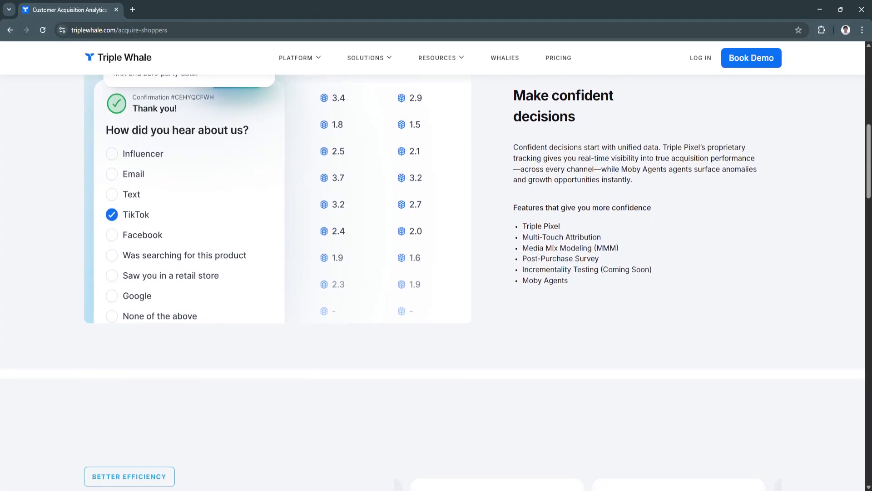
pyautogui.scroll(-3)
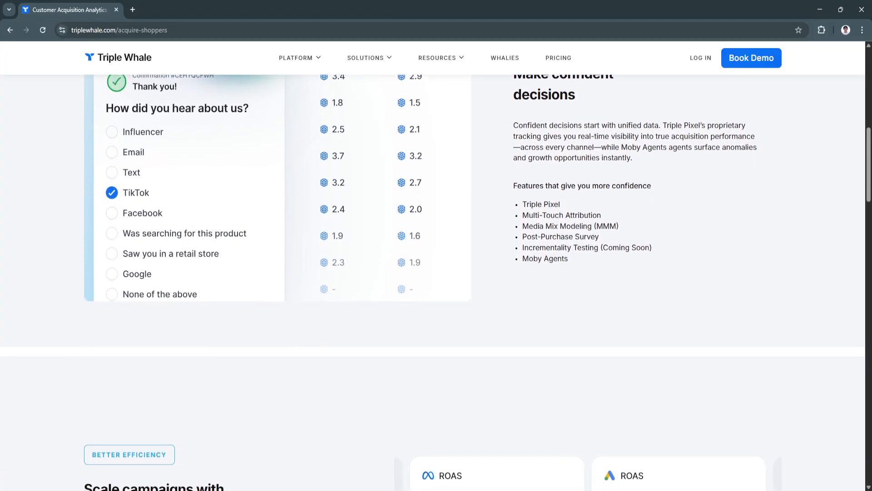
pyautogui.scroll(-3)
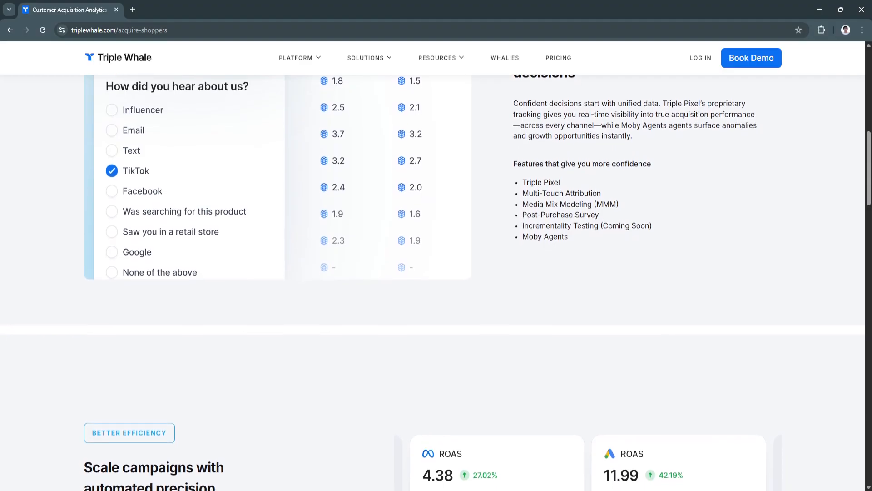
pyautogui.scroll(-3)
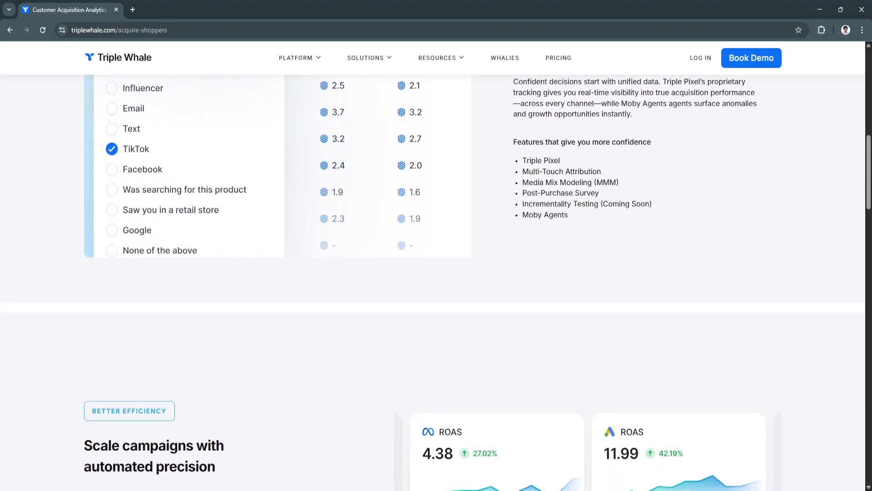
pyautogui.scroll(-3)
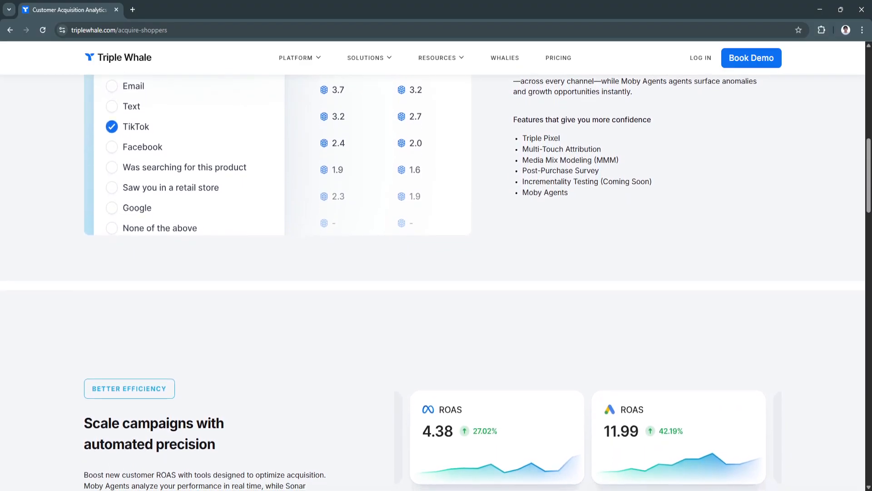
pyautogui.scroll(-3)
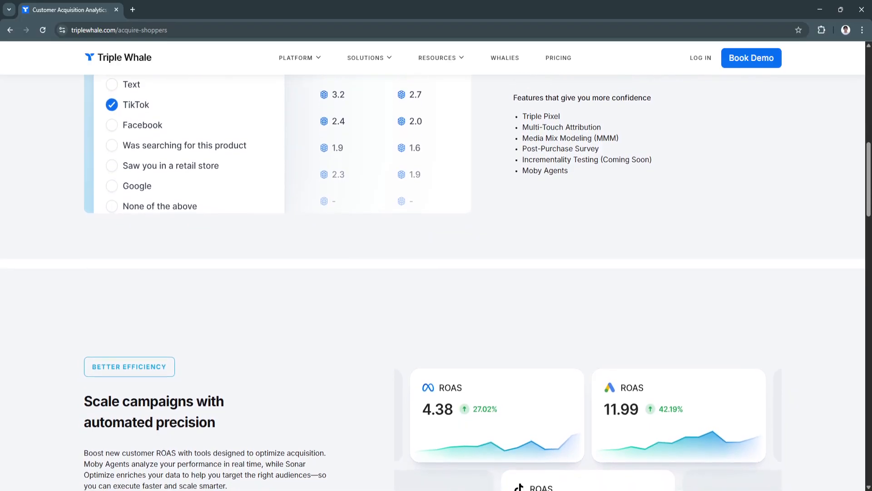
pyautogui.scroll(-3)
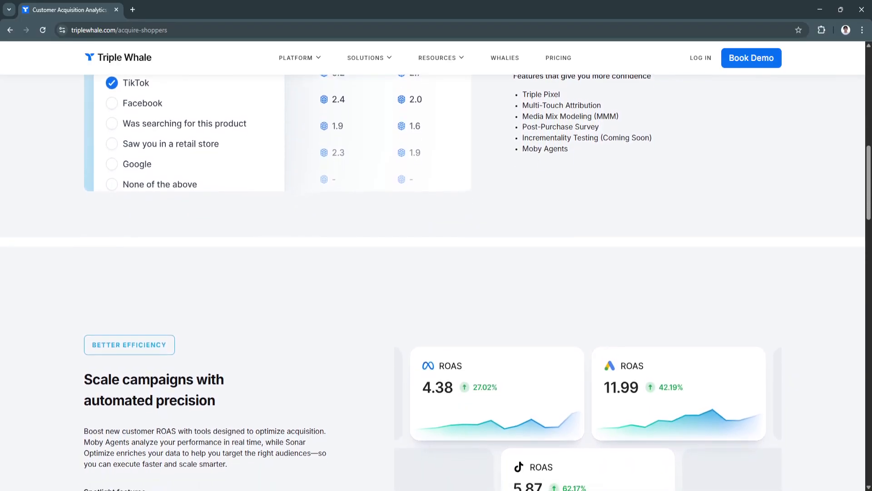
# Bring the Scale campaigns section's ROAS cards and spotlight features fully into view
pyautogui.scroll(-3)
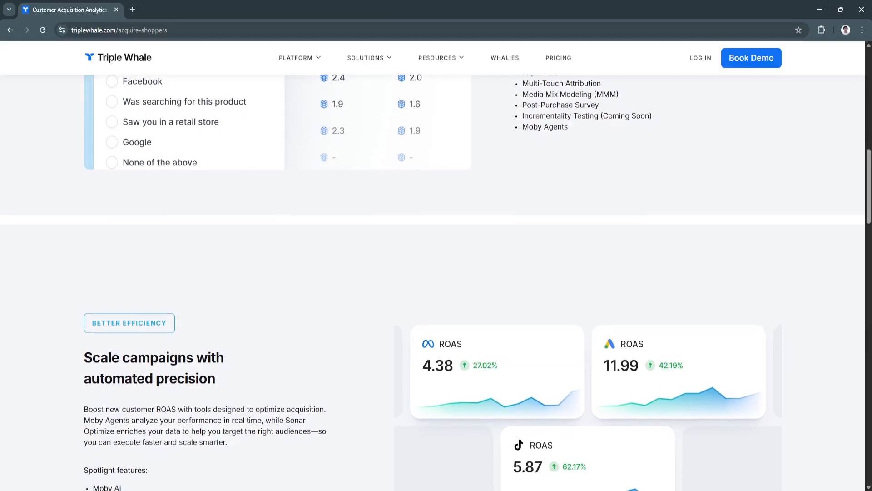
pyautogui.scroll(-3)
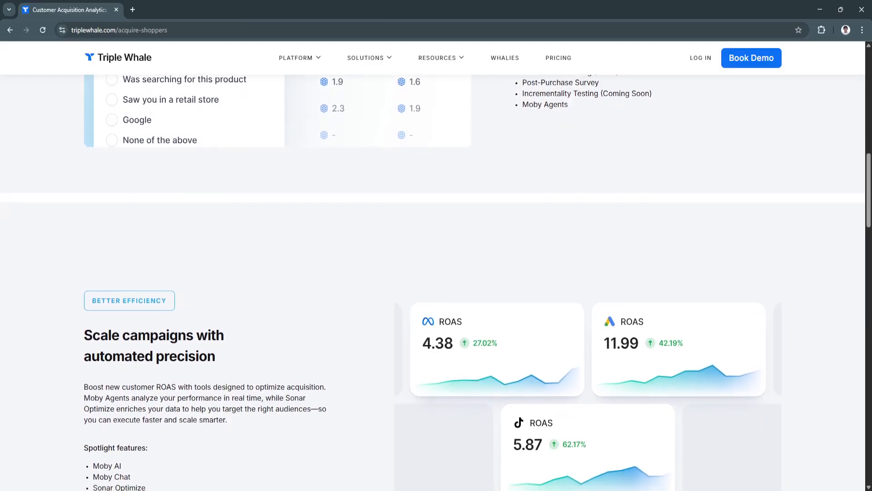
pyautogui.scroll(-3)
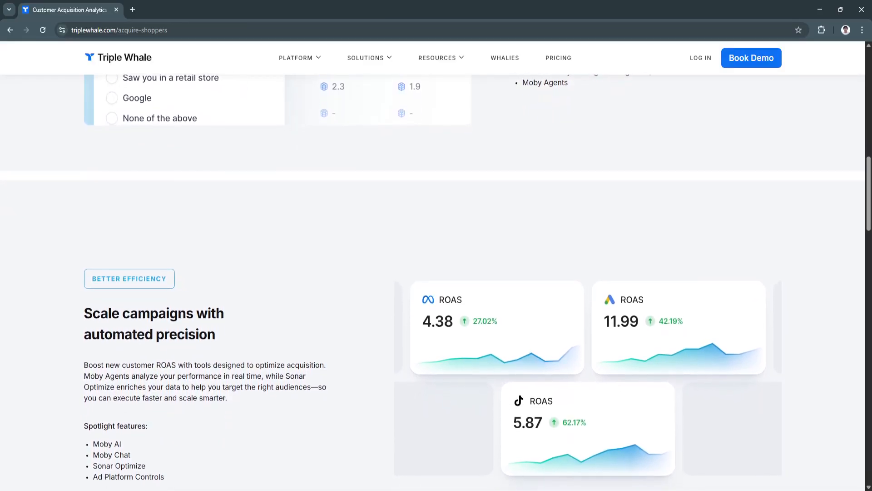
pyautogui.scroll(-3)
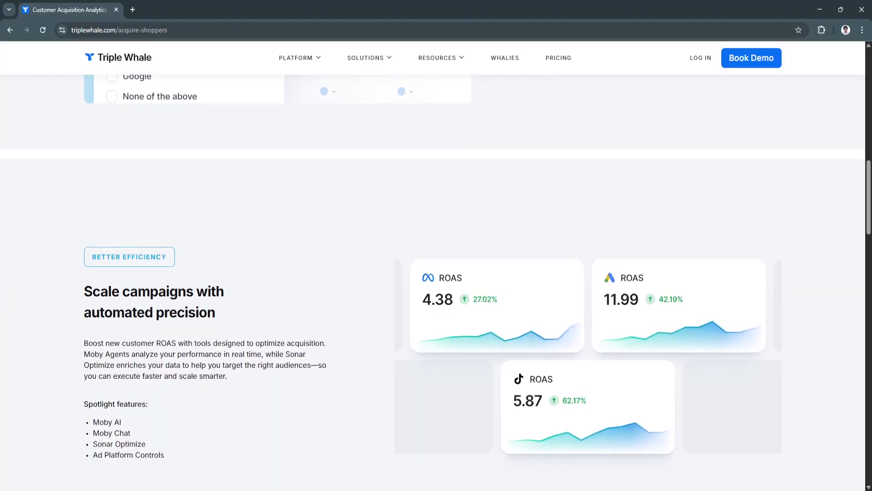
pyautogui.scroll(-3)
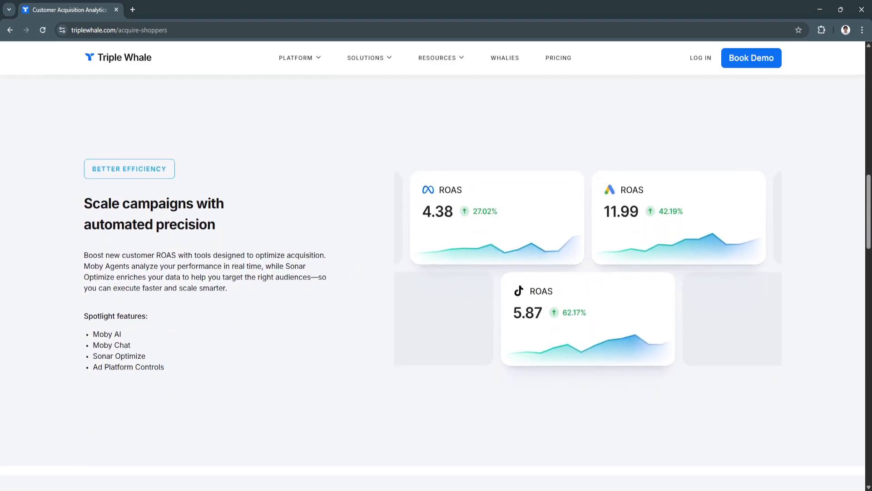
pyautogui.scroll(-3)
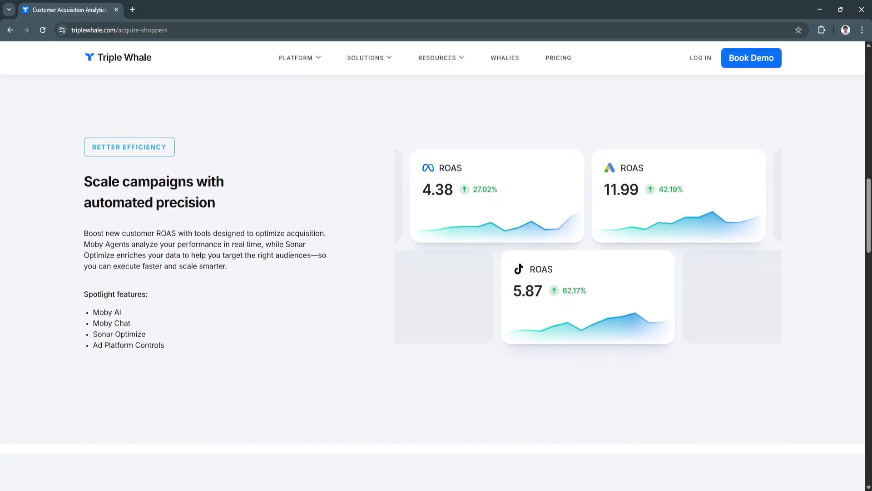
pyautogui.scroll(-3)
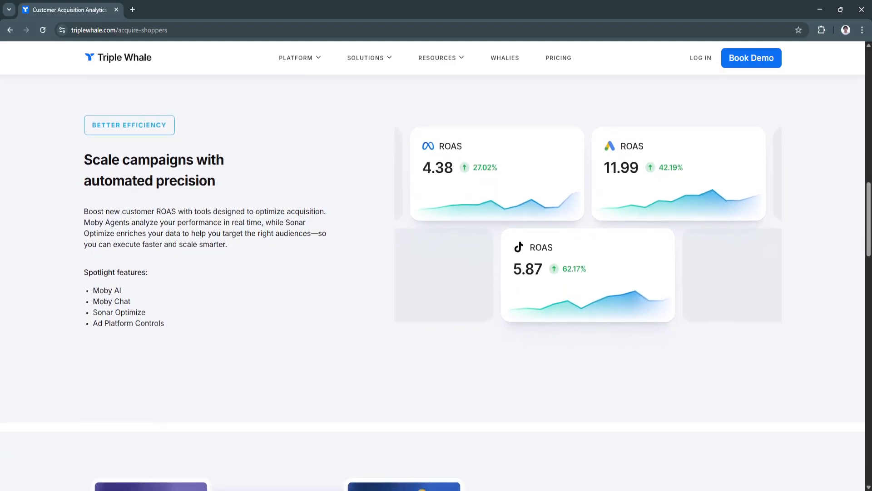
pyautogui.scroll(-3)
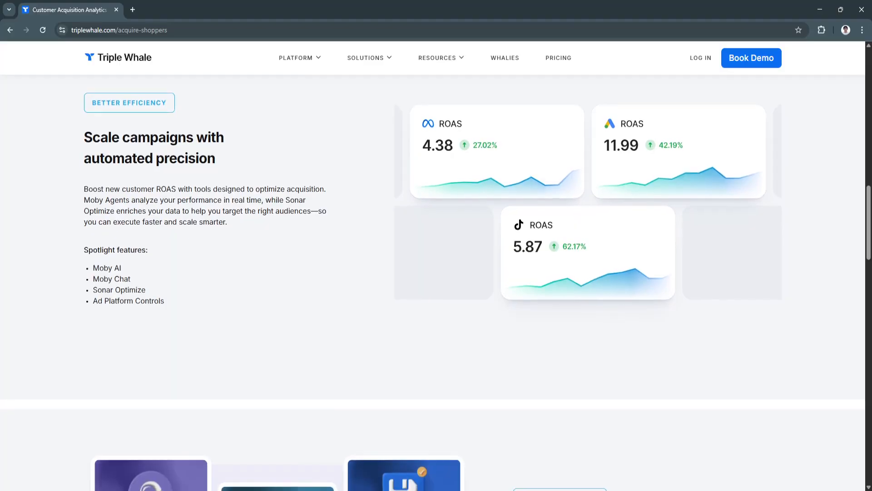
pyautogui.scroll(-3)
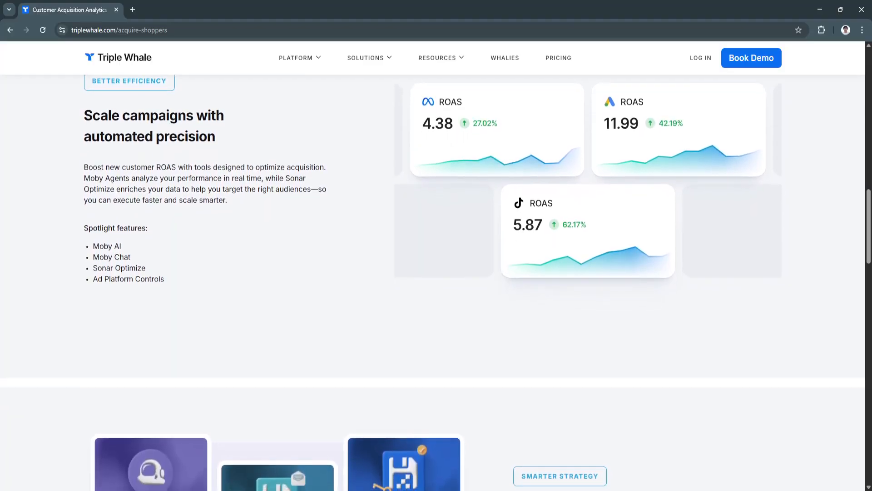
# Scroll down toward the 'Acquisition intelligence for all' section
pyautogui.scroll(-3)
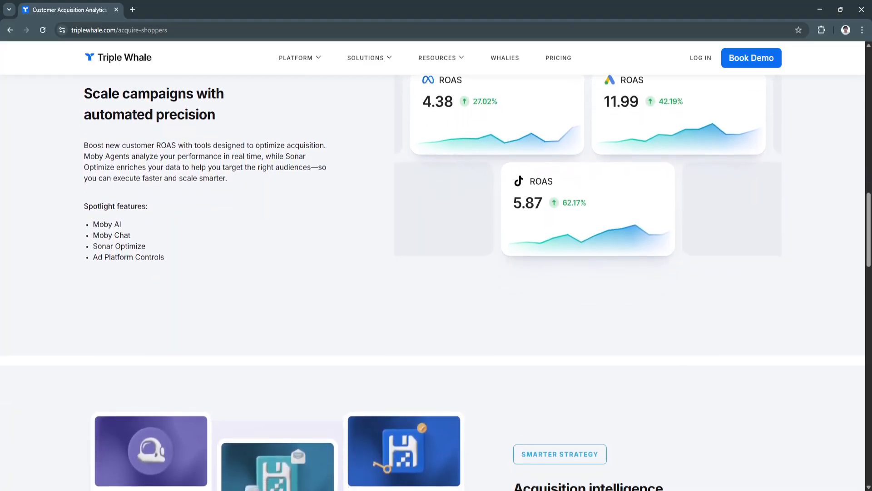
pyautogui.scroll(-3)
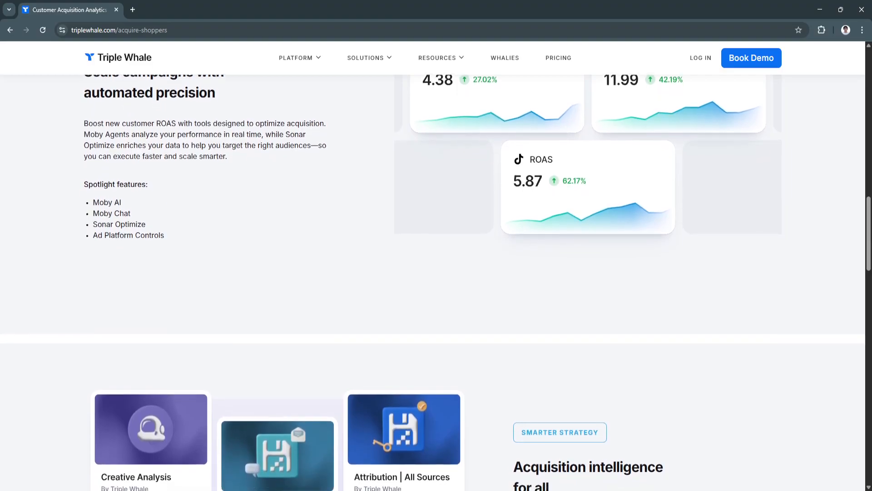
pyautogui.scroll(-3)
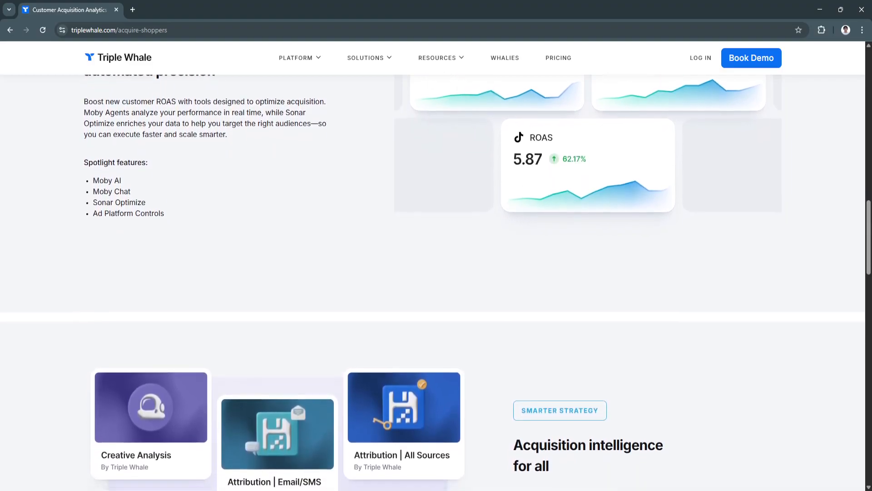
pyautogui.scroll(-3)
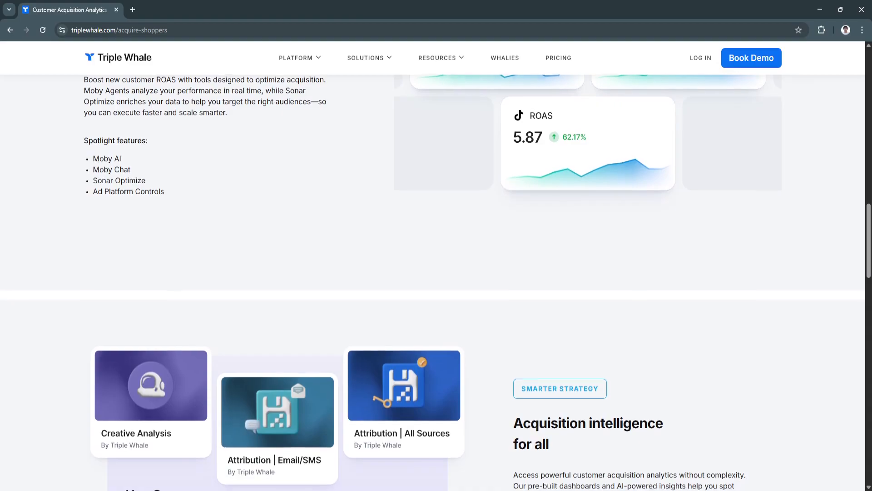
pyautogui.scroll(-3)
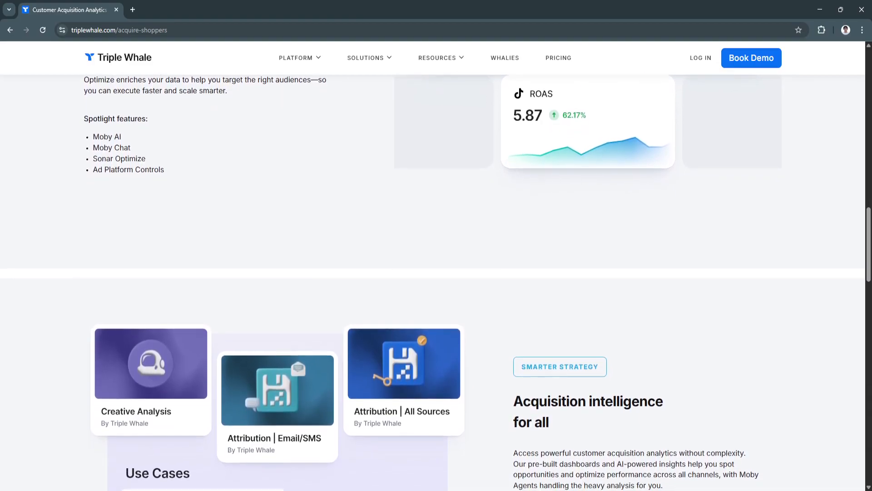
pyautogui.scroll(-3)
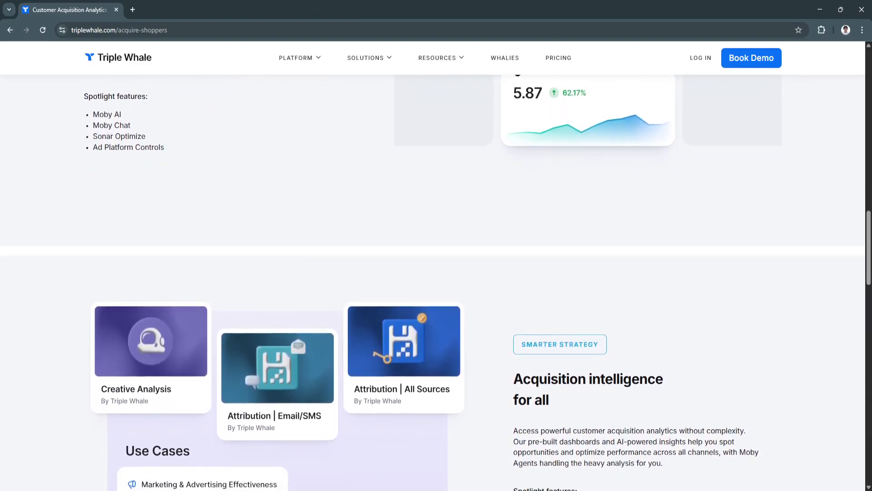
pyautogui.scroll(-3)
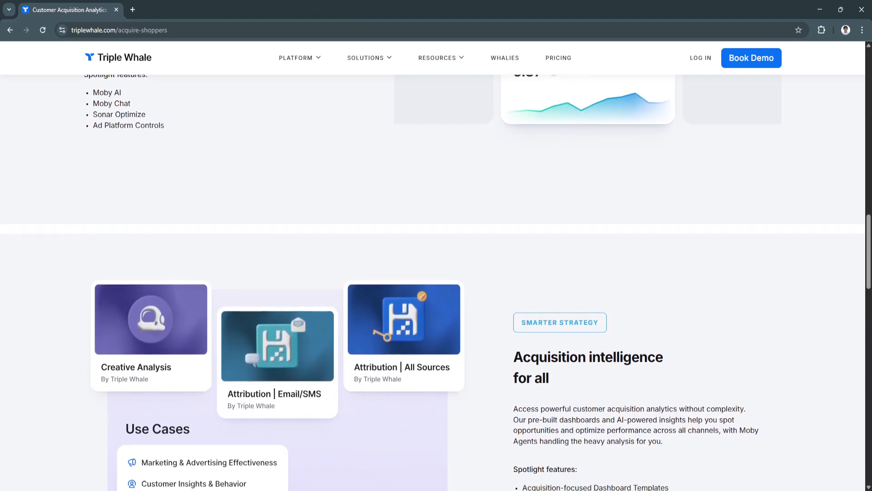
pyautogui.scroll(-3)
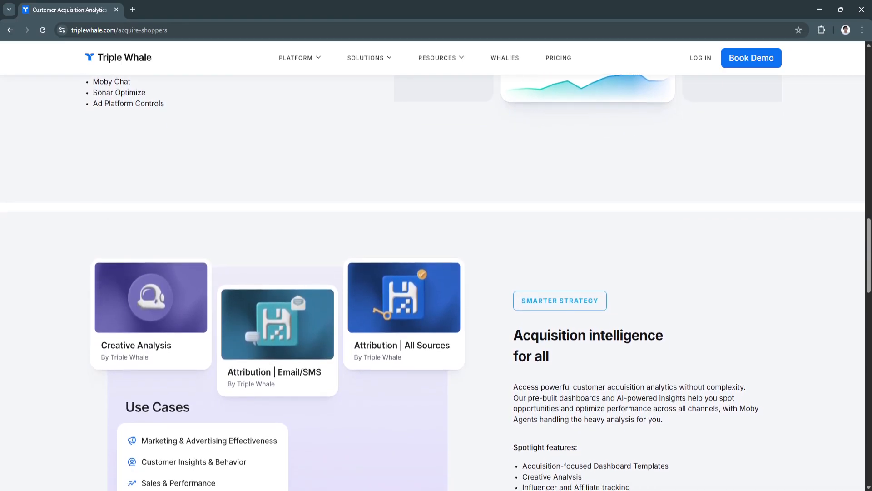
pyautogui.scroll(-3)
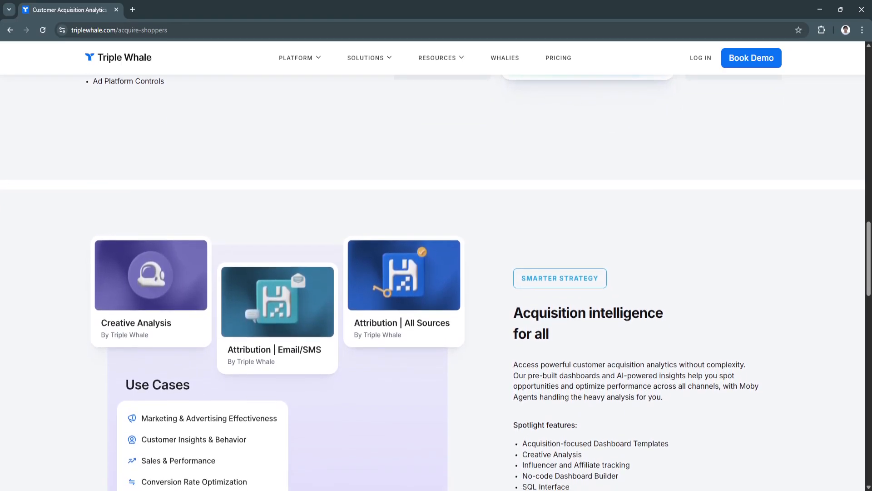
pyautogui.scroll(-3)
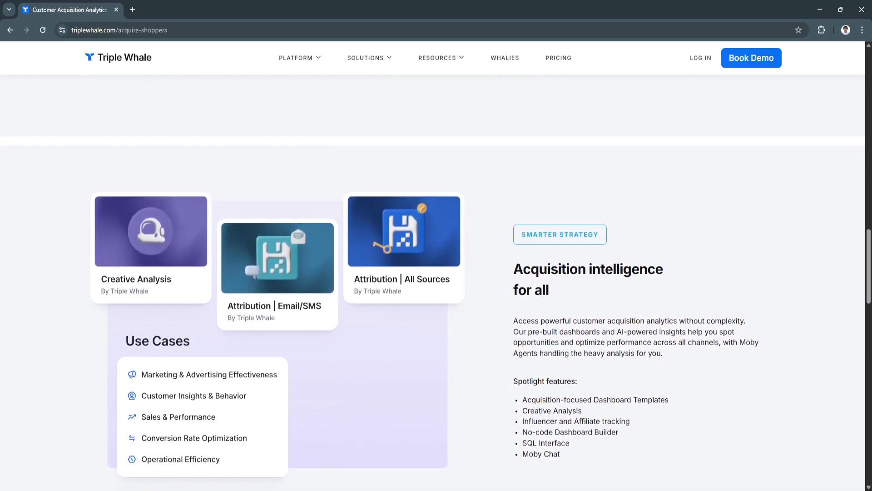
# Bring its Use Cases and Spotlight features fully into view
pyautogui.scroll(-3)
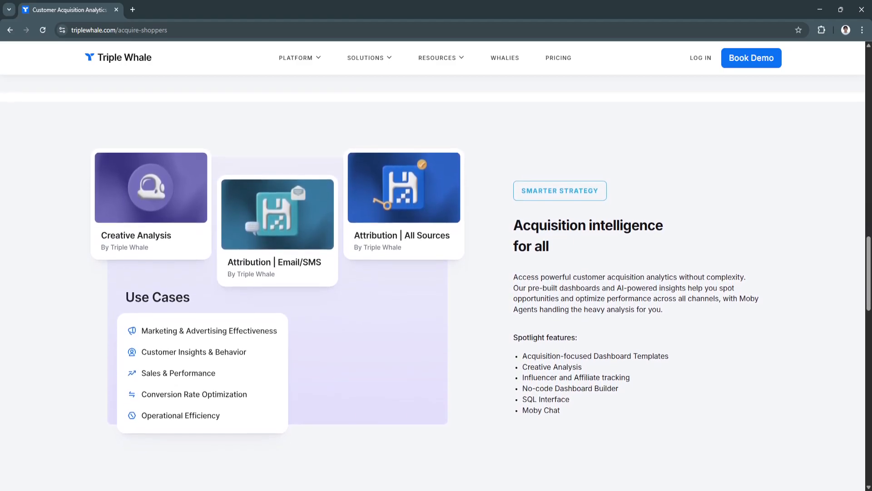
pyautogui.scroll(-3)
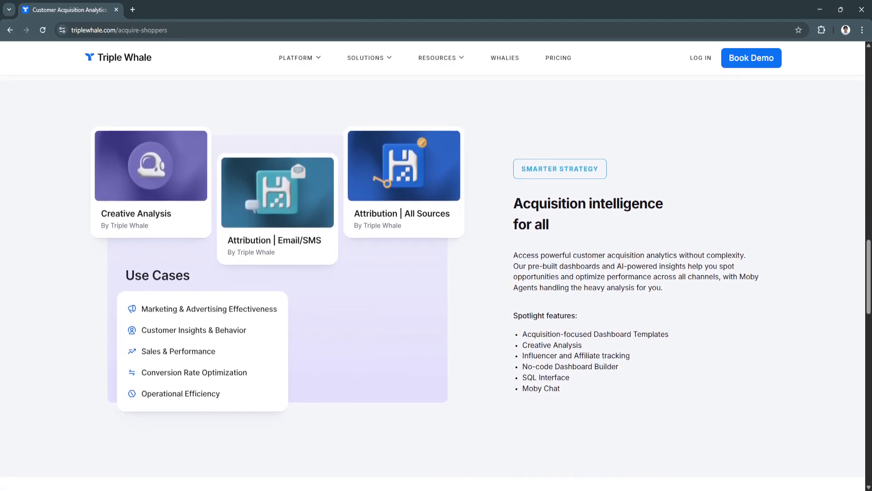
pyautogui.scroll(-3)
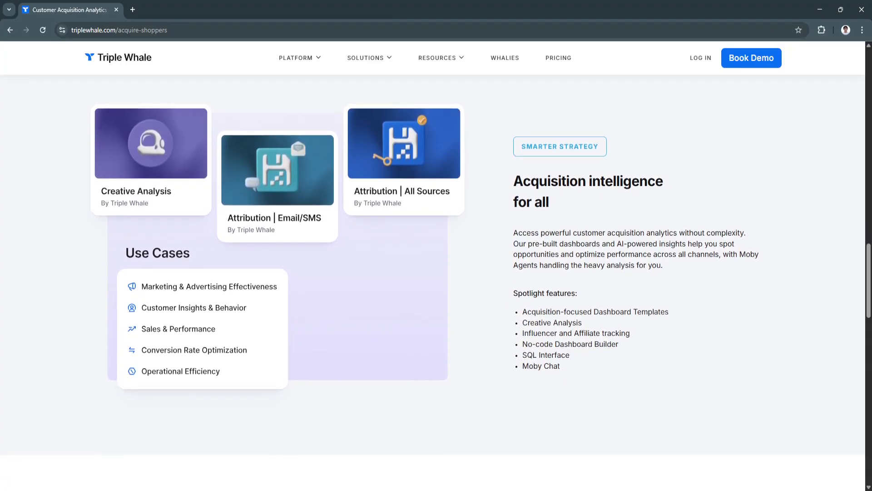
pyautogui.scroll(-3)
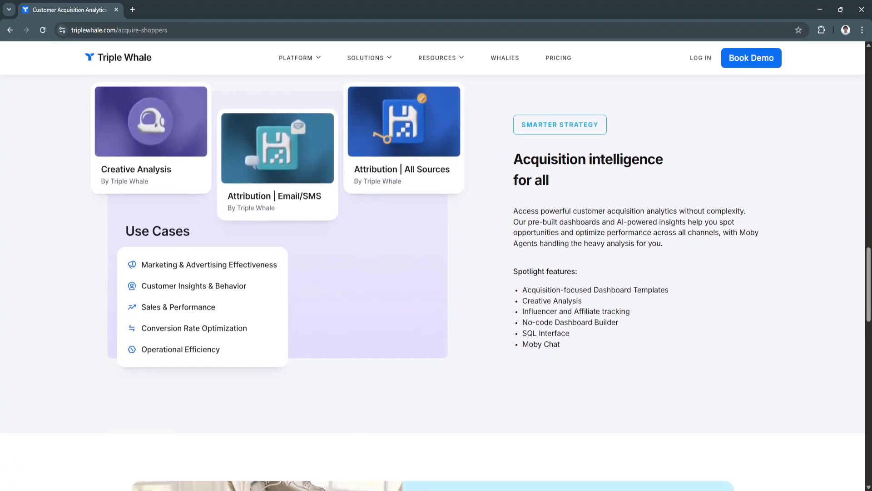
pyautogui.scroll(-3)
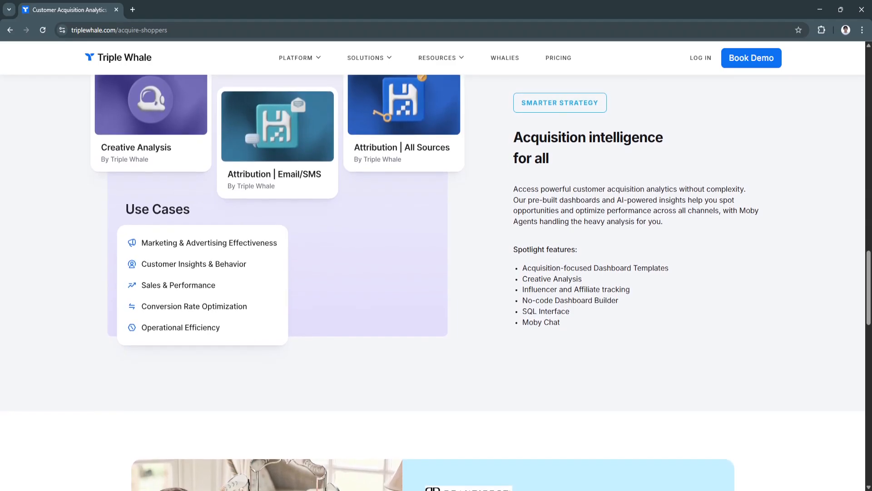
pyautogui.scroll(-3)
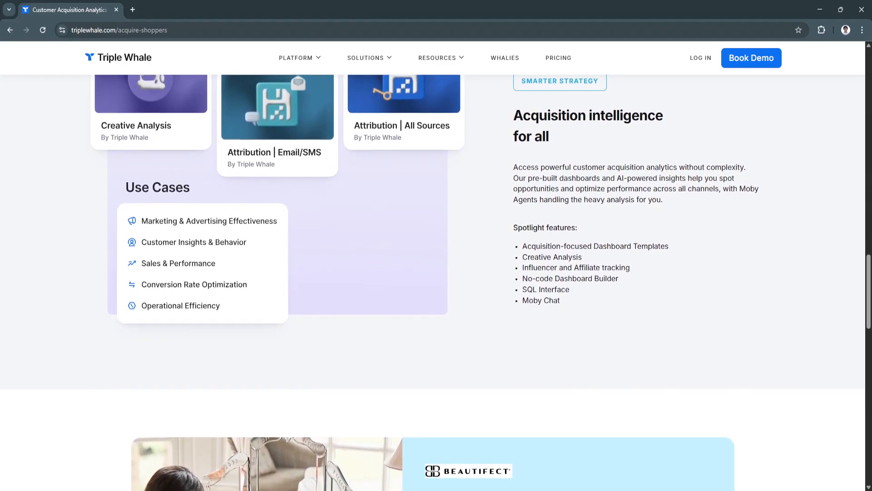
pyautogui.scroll(-3)
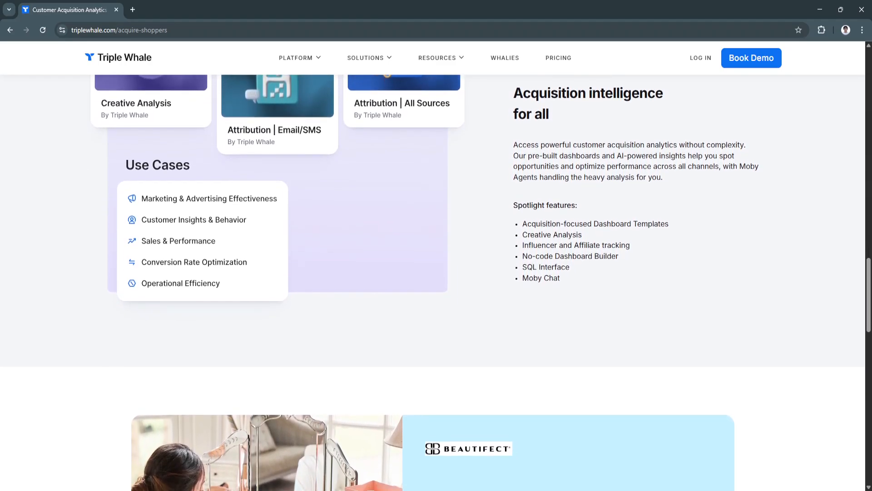
# Scroll past the Use Cases section of the Acquire Shoppers page
pyautogui.scroll(-3)
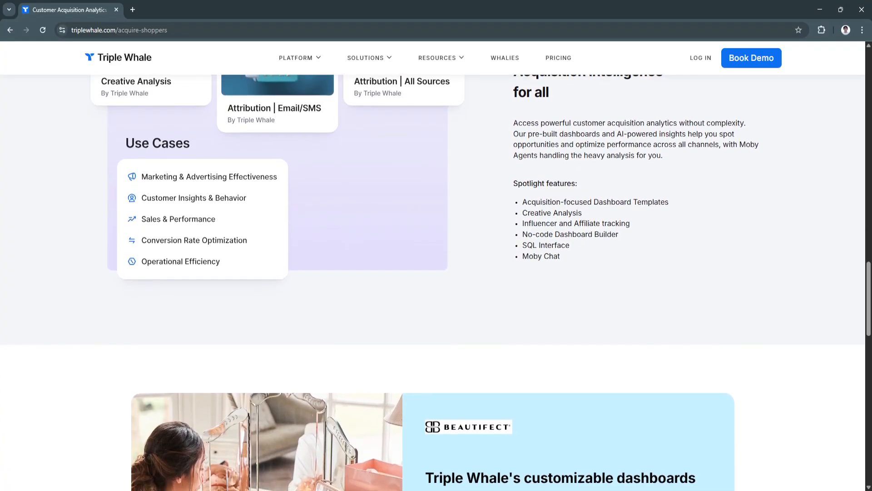
pyautogui.scroll(-3)
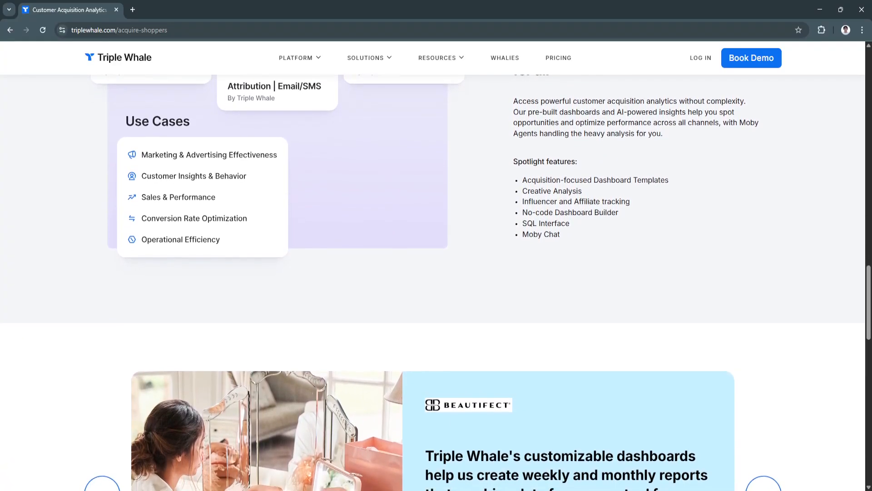
pyautogui.scroll(-3)
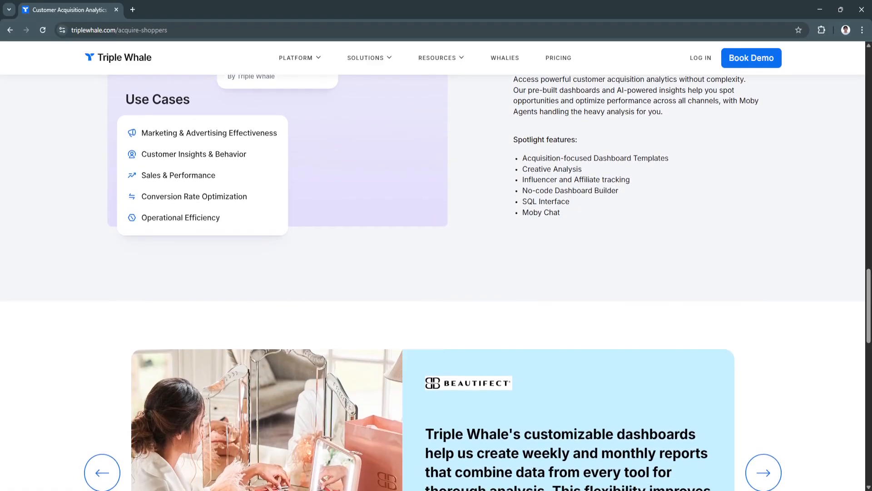
pyautogui.scroll(-3)
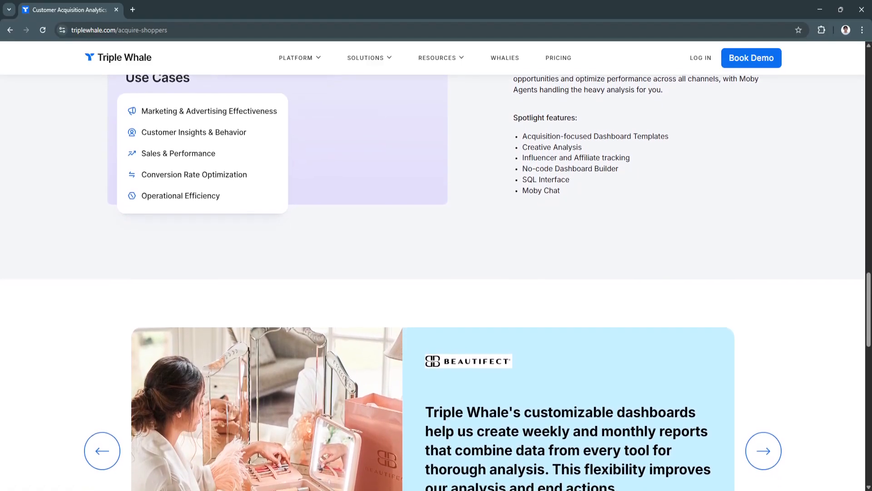
pyautogui.scroll(-3)
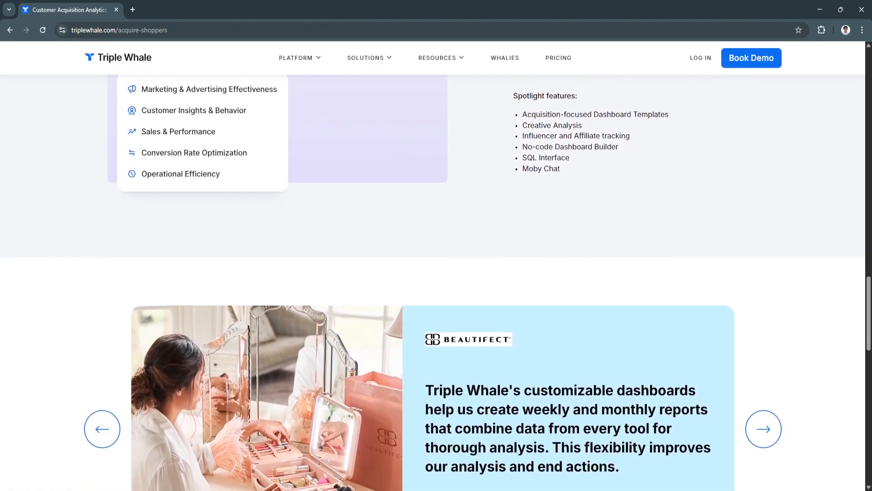
pyautogui.scroll(-3)
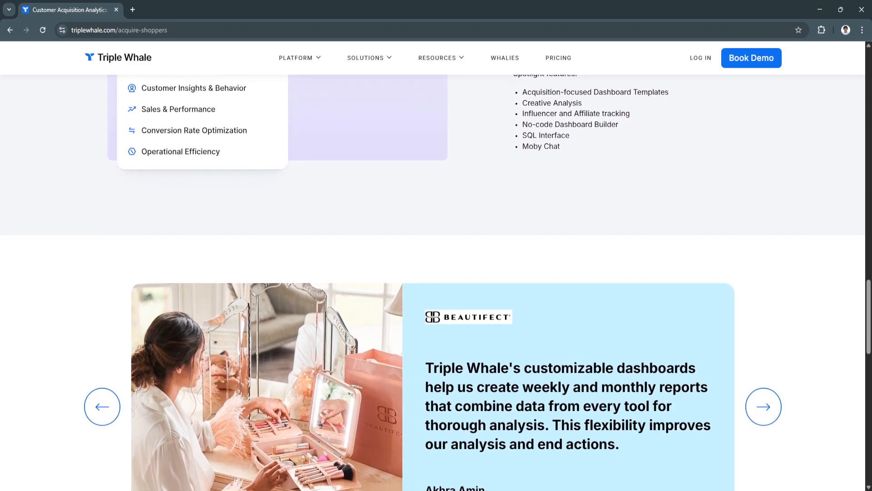
pyautogui.scroll(-3)
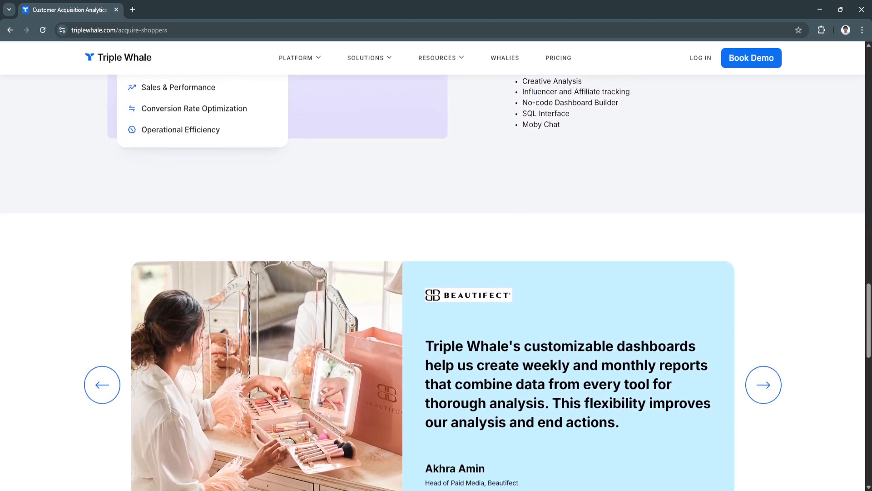
pyautogui.scroll(-3)
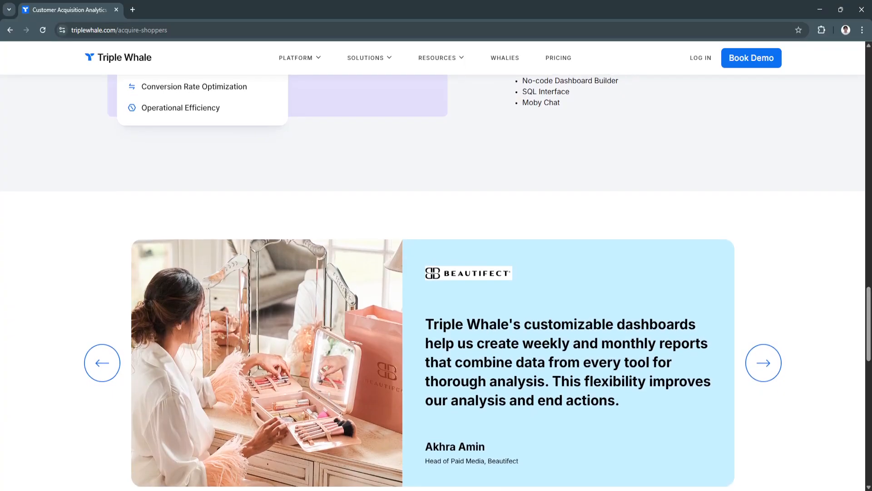
# Reach the Beautifect testimonial about customizable dashboards and the demo signup below it
pyautogui.scroll(-3)
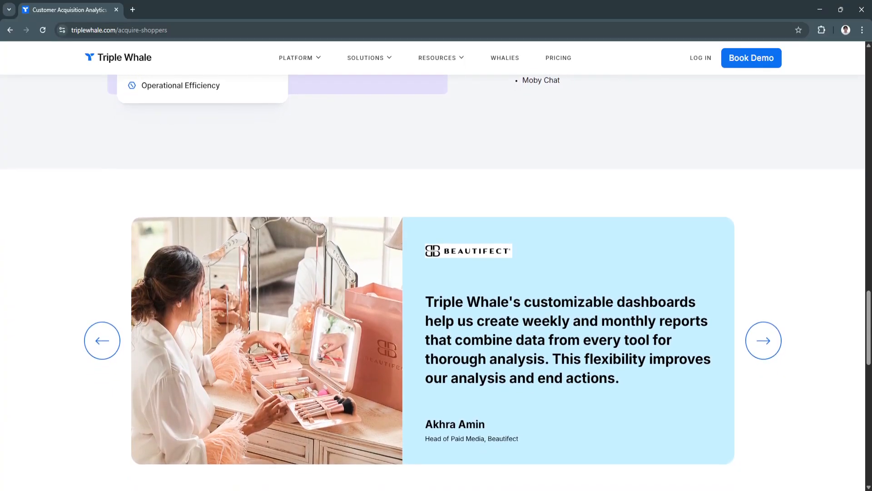
pyautogui.scroll(-3)
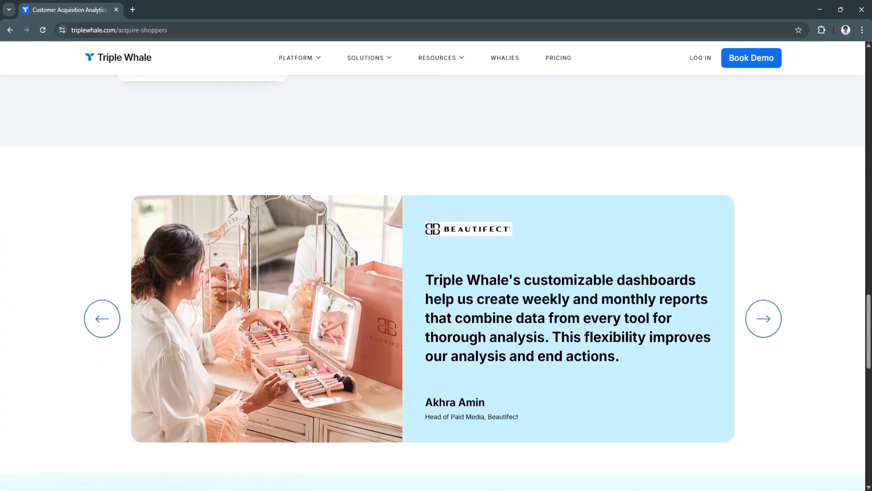
pyautogui.scroll(-3)
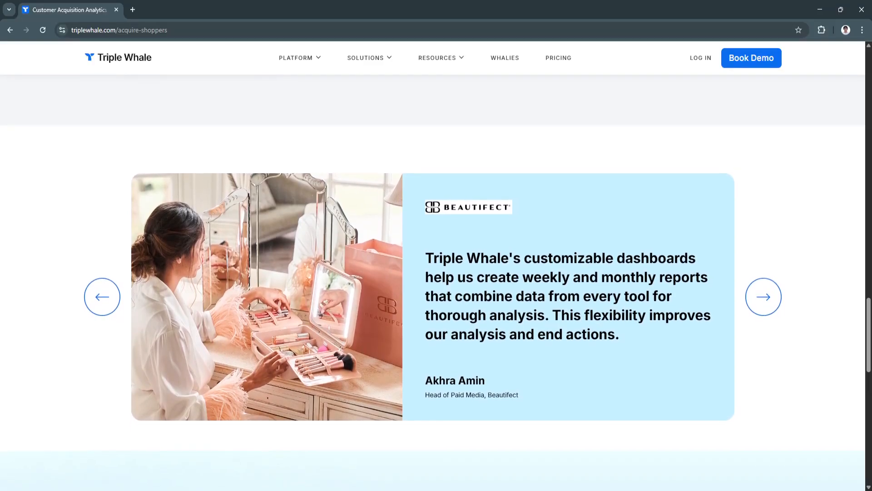
pyautogui.scroll(-3)
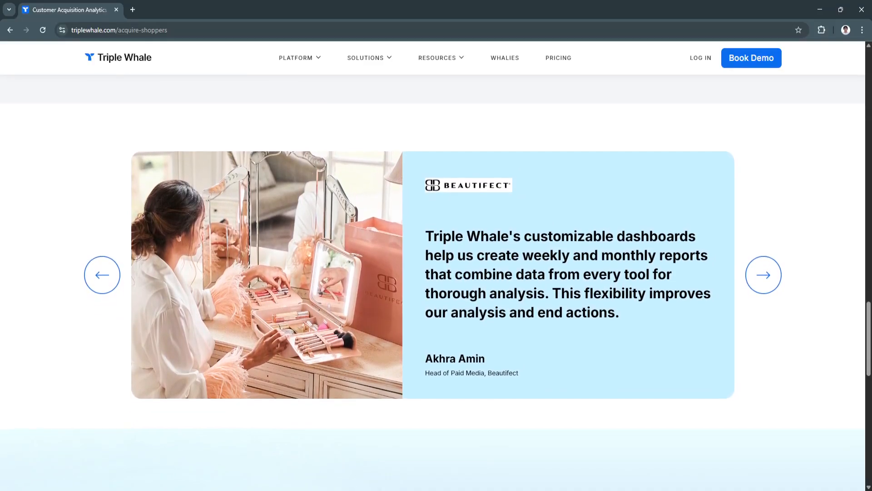
pyautogui.scroll(-3)
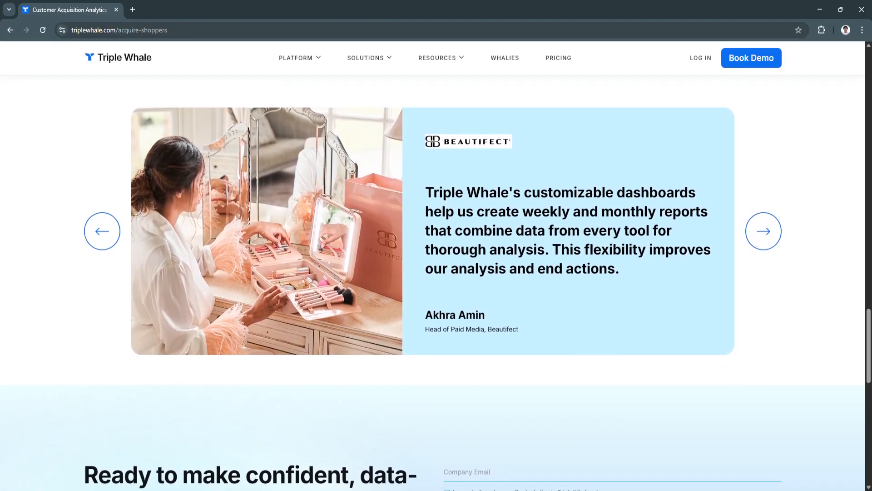
pyautogui.scroll(-3)
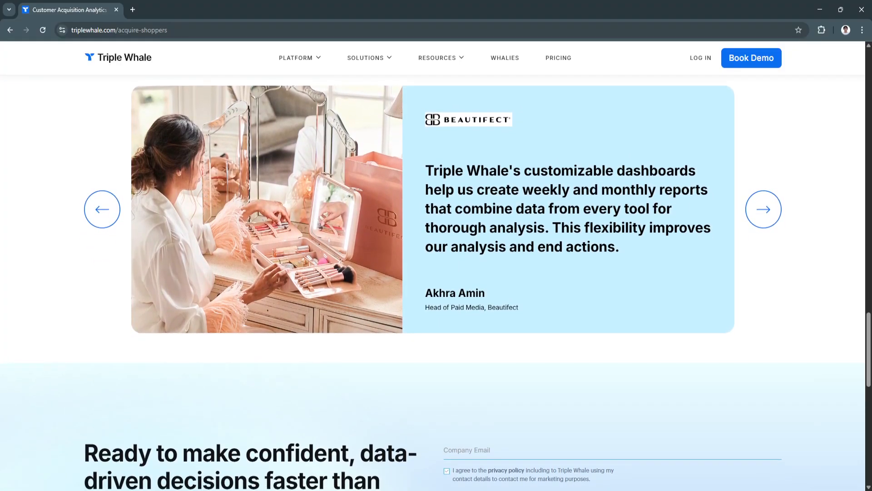
pyautogui.scroll(-3)
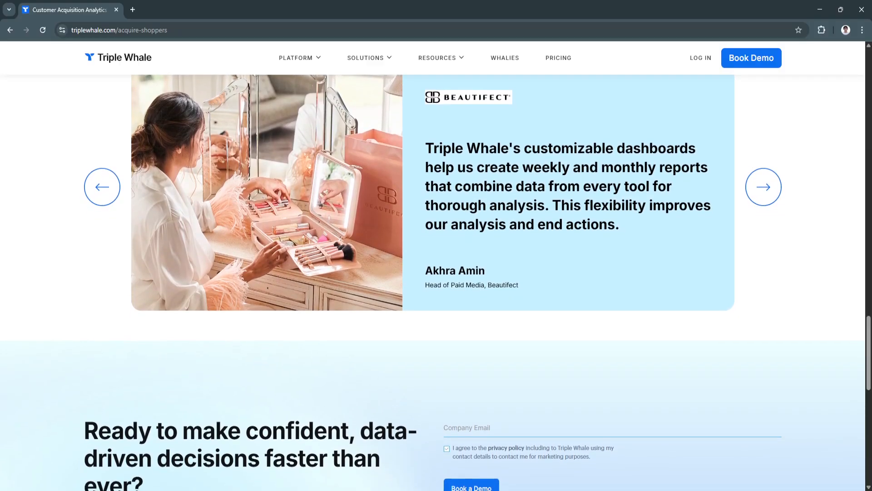
pyautogui.scroll(-3)
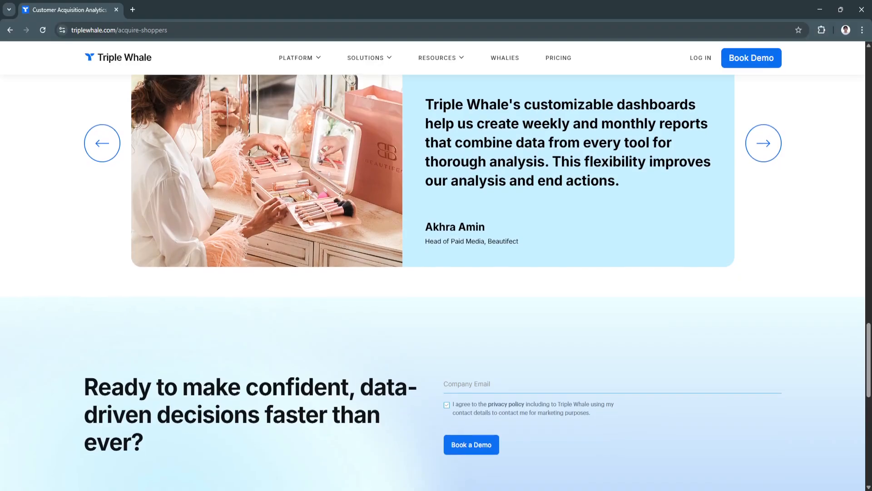
# Scroll to the 'Ready to make confident, data-driven decisions' demo form and the site footer
pyautogui.scroll(-3)
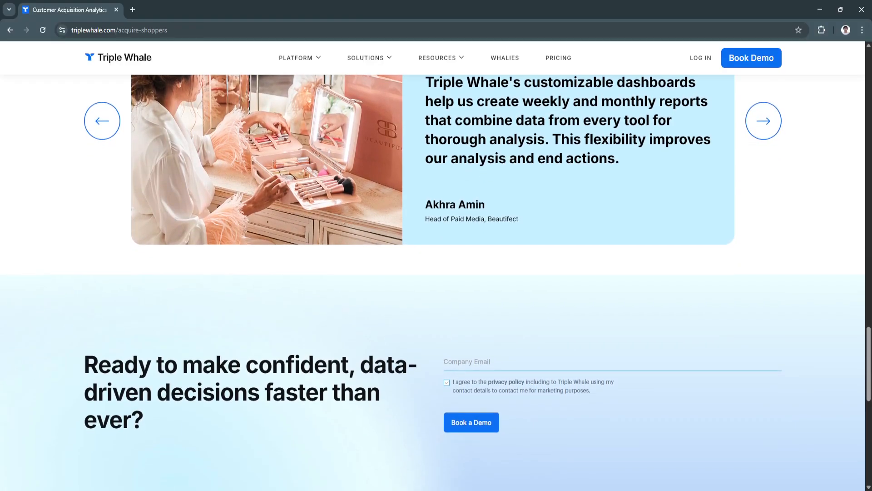
pyautogui.scroll(-3)
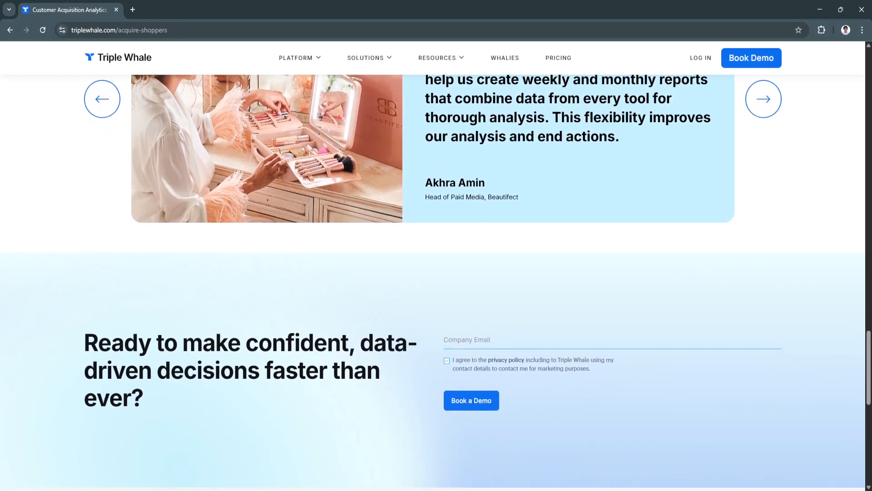
pyautogui.scroll(-3)
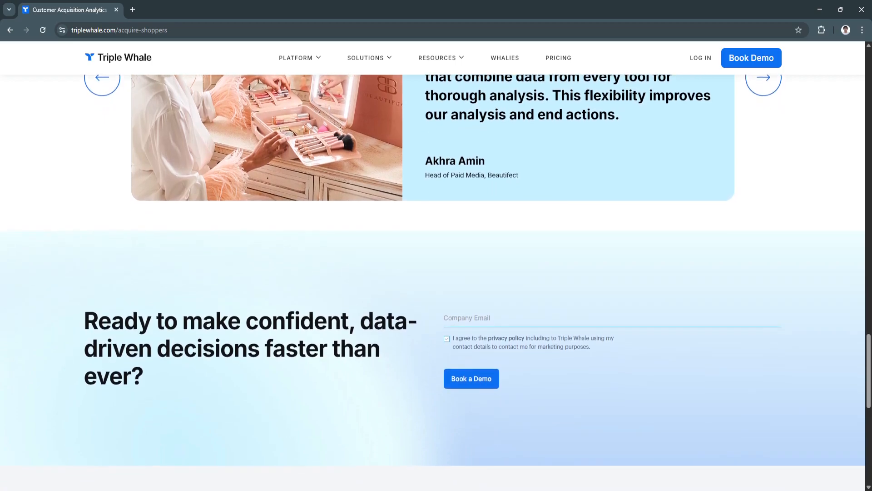
pyautogui.scroll(-3)
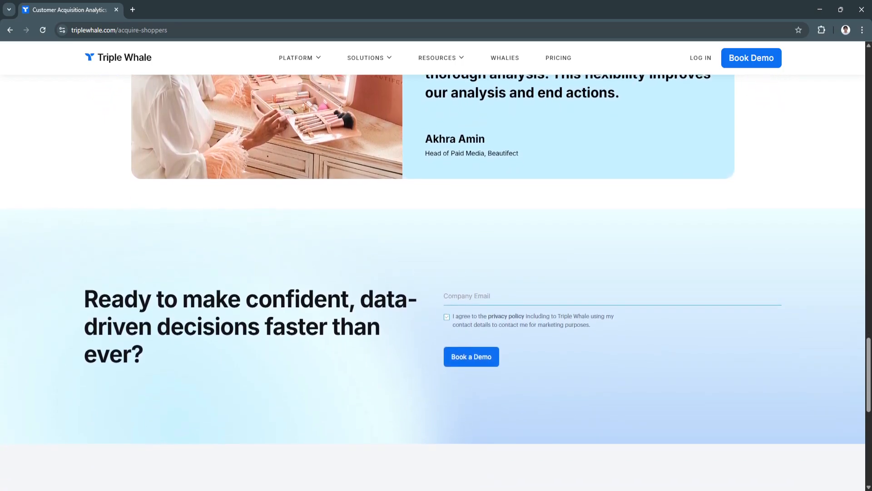
pyautogui.scroll(-3)
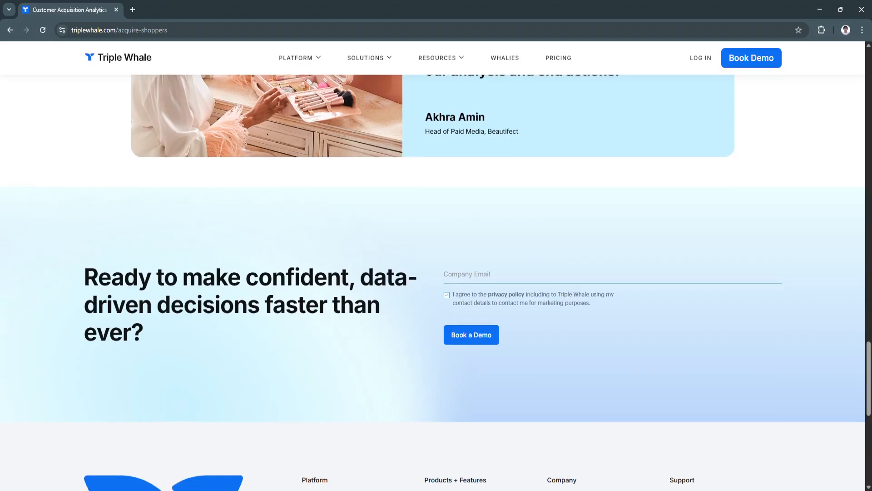
pyautogui.scroll(-3)
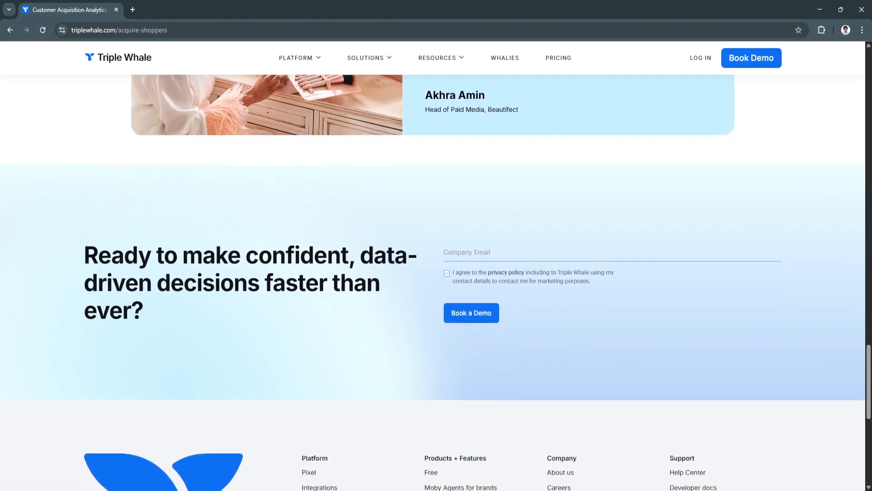
pyautogui.scroll(-3)
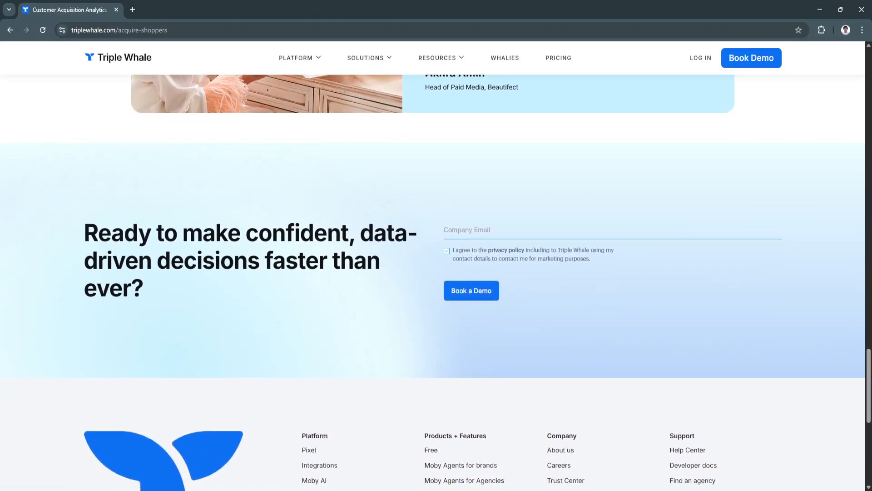
pyautogui.scroll(-3)
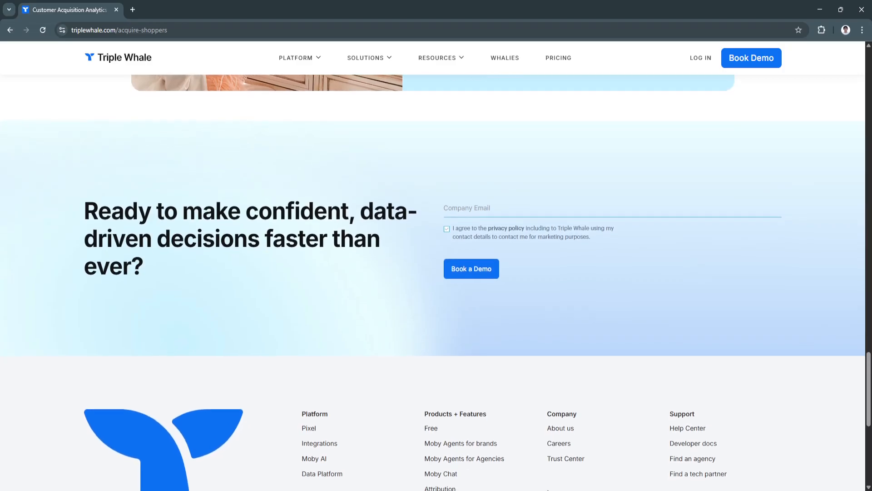
pyautogui.scroll(-3)
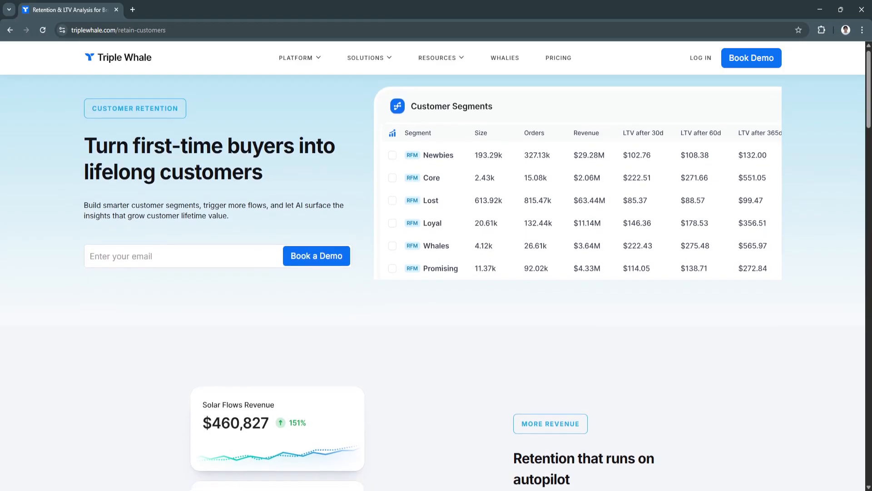
# Scroll past the Customer Segments hero down to 'Retention that runs on autopilot' with its flow revenue cards
pyautogui.scroll(-3)
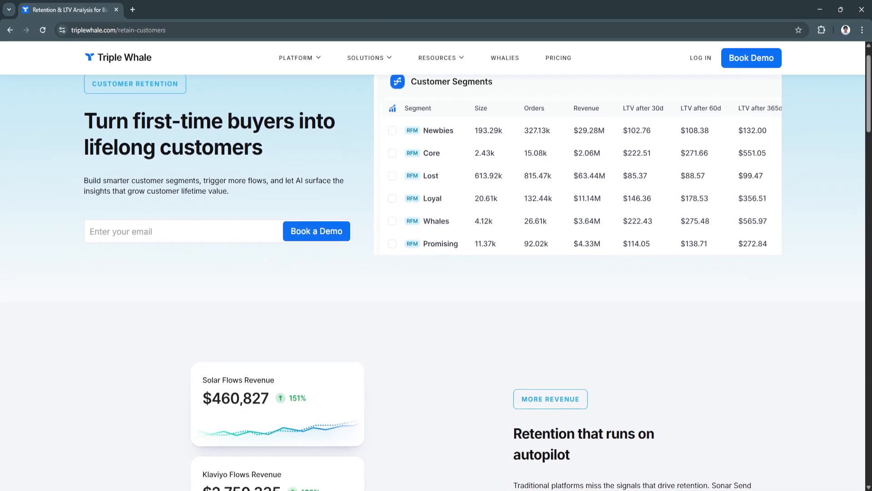
pyautogui.scroll(-3)
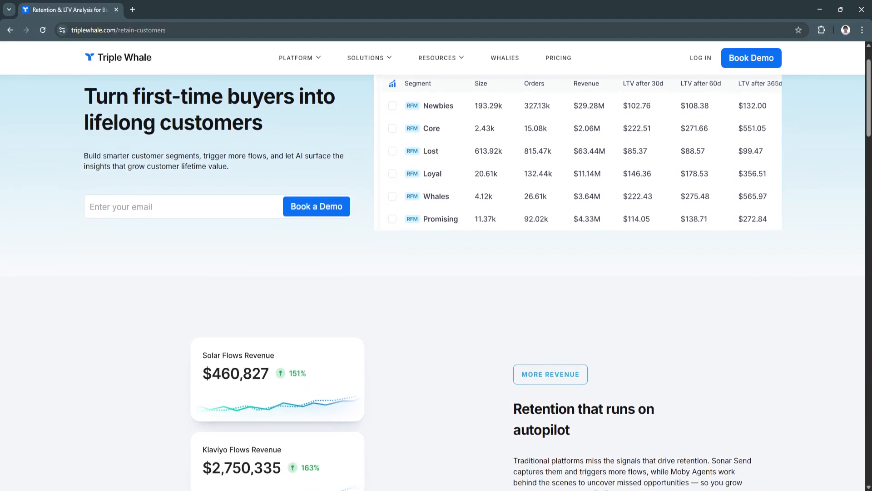
pyautogui.scroll(-3)
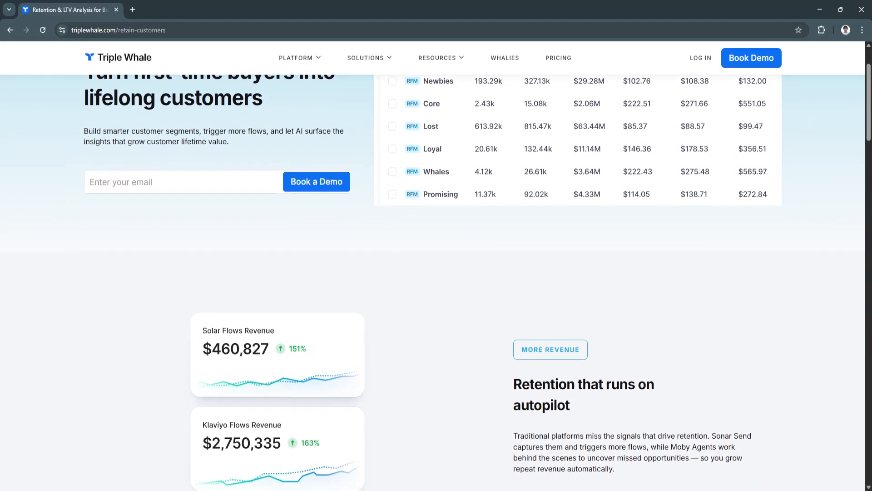
pyautogui.scroll(-3)
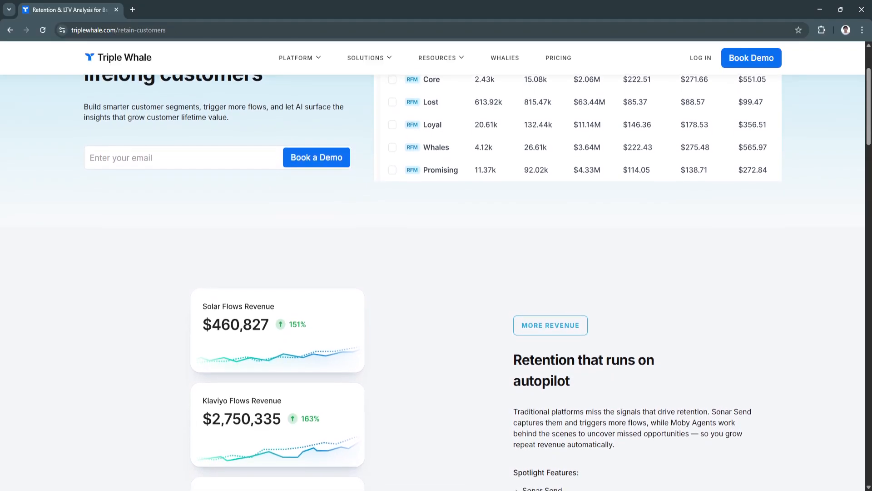
pyautogui.scroll(-3)
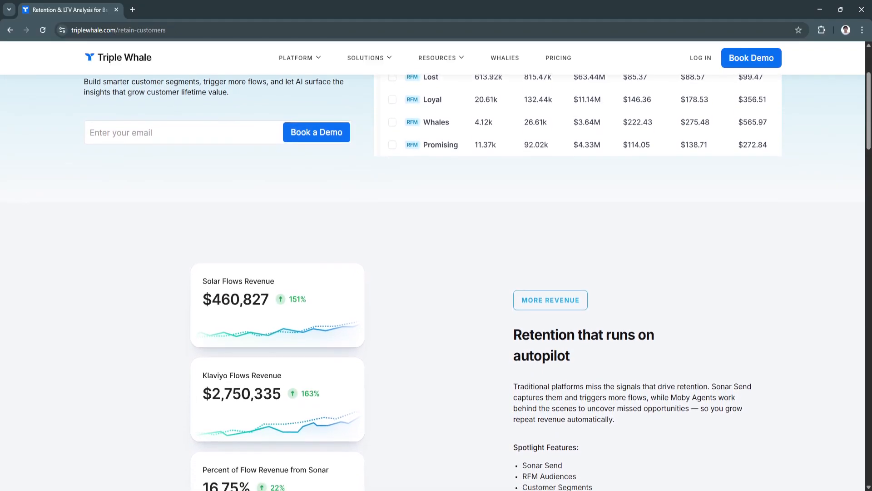
pyautogui.scroll(-3)
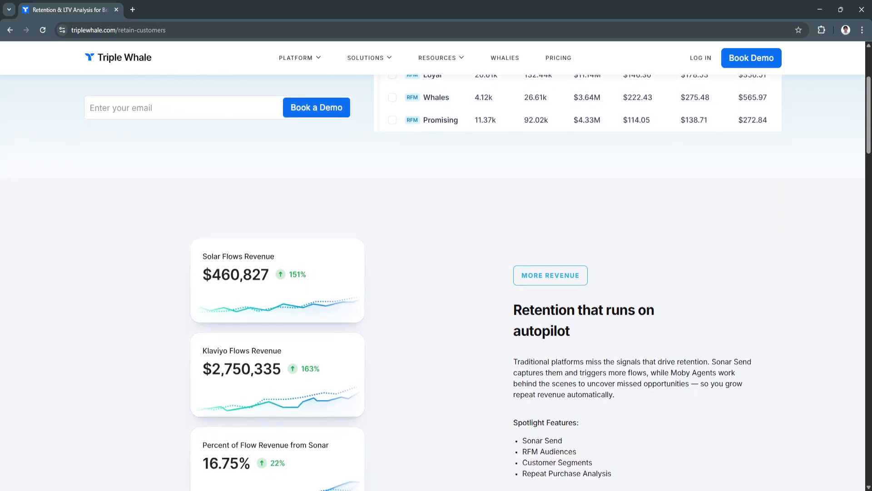
pyautogui.scroll(-3)
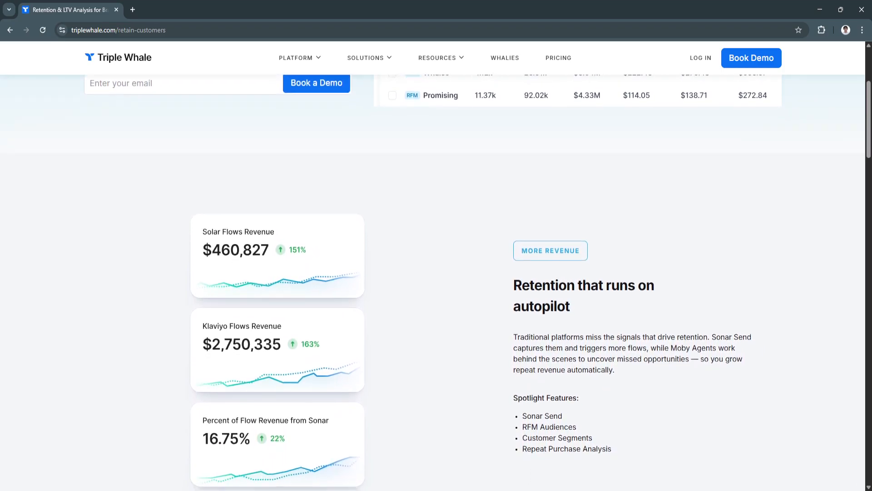
pyautogui.scroll(-3)
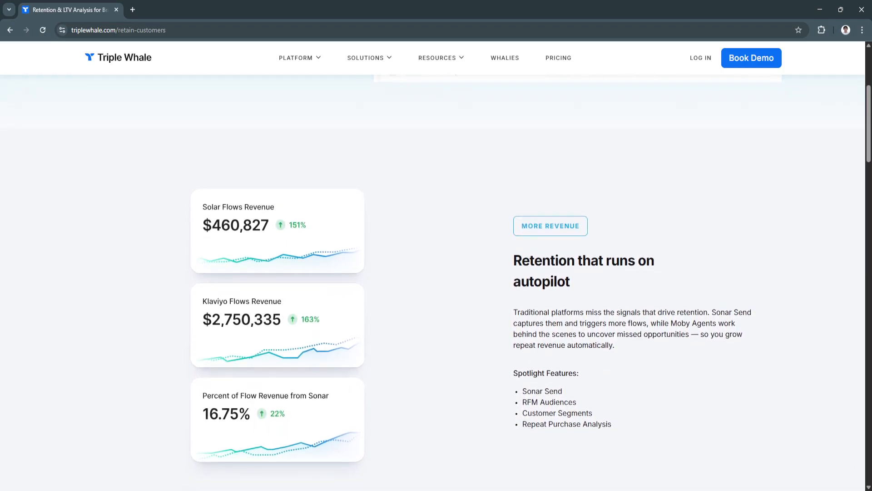
pyautogui.scroll(-3)
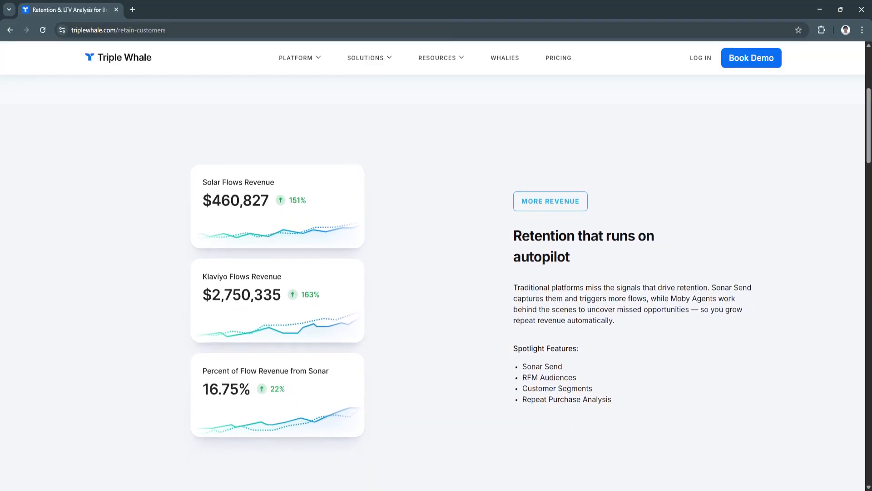
pyautogui.scroll(-3)
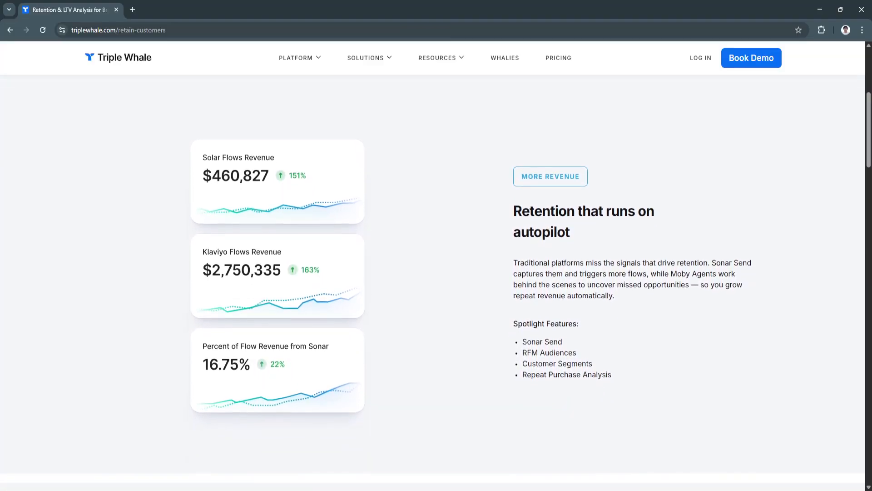
pyautogui.scroll(-3)
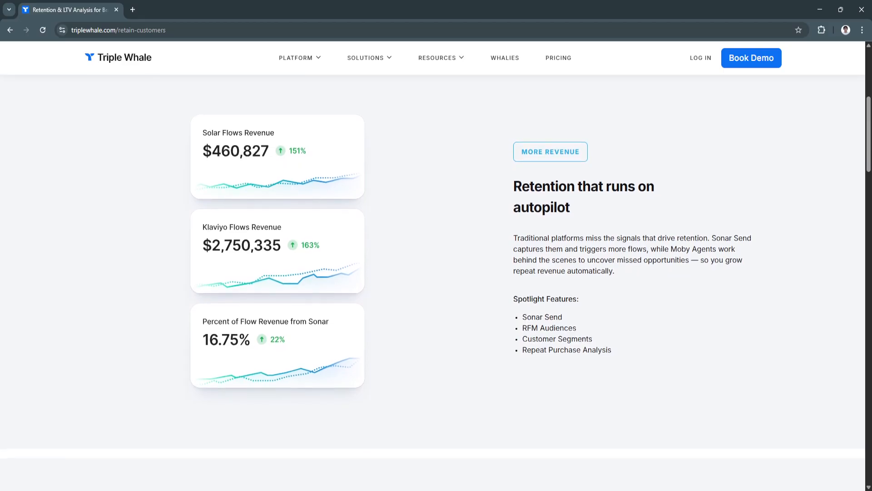
pyautogui.scroll(-3)
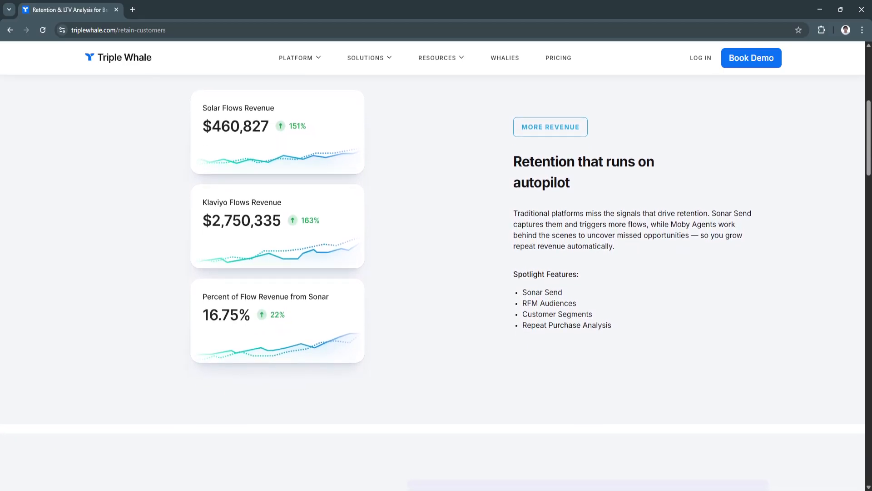
pyautogui.scroll(-3)
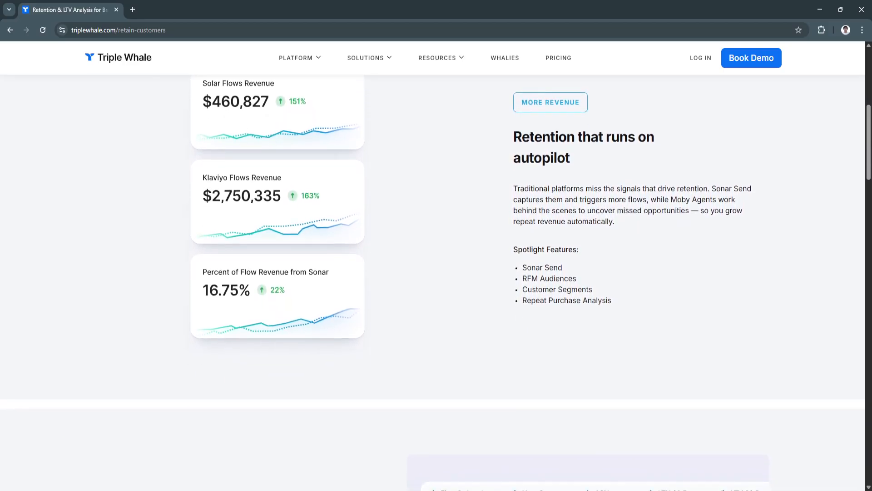
# Scroll down to 'Smarter Strategy – Stop churn before it starts' with cohort LTV tables and metric cards
pyautogui.scroll(-3)
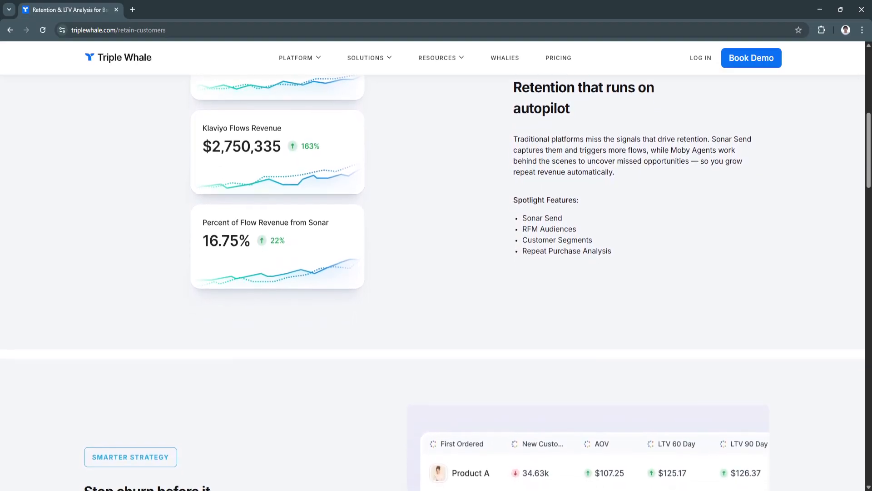
pyautogui.scroll(-3)
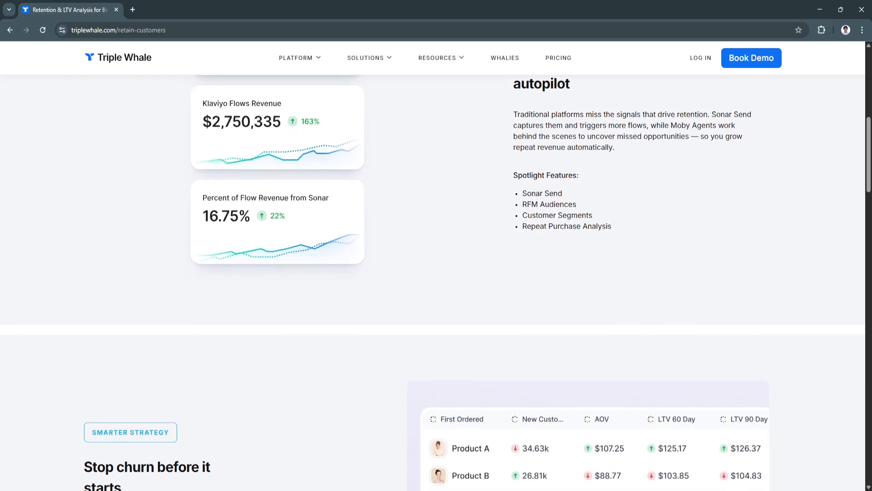
pyautogui.scroll(-3)
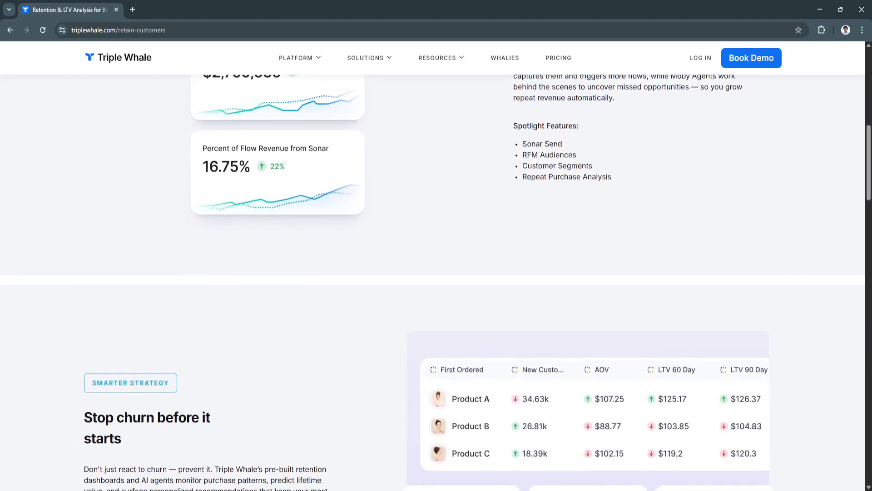
pyautogui.scroll(-3)
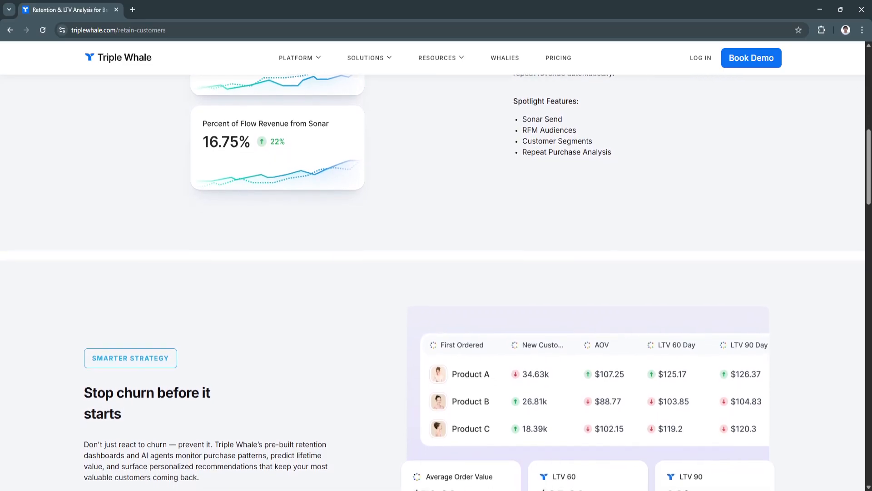
pyautogui.scroll(-3)
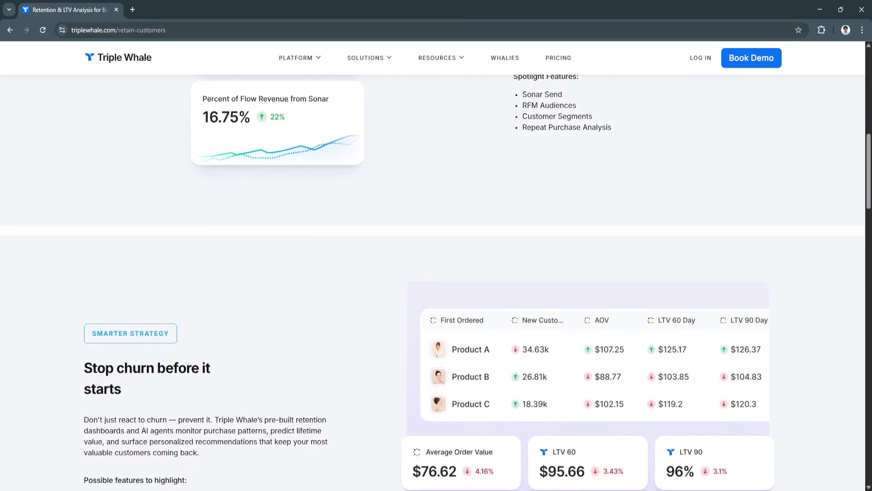
pyautogui.scroll(-3)
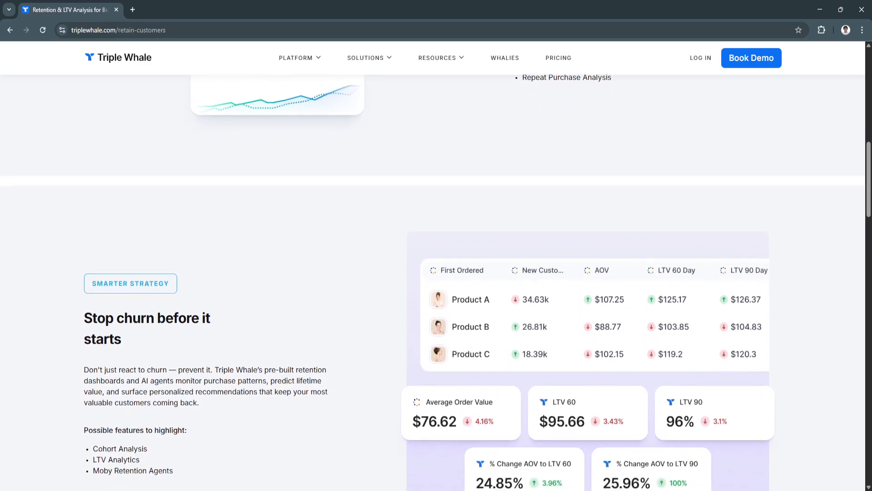
pyautogui.scroll(-3)
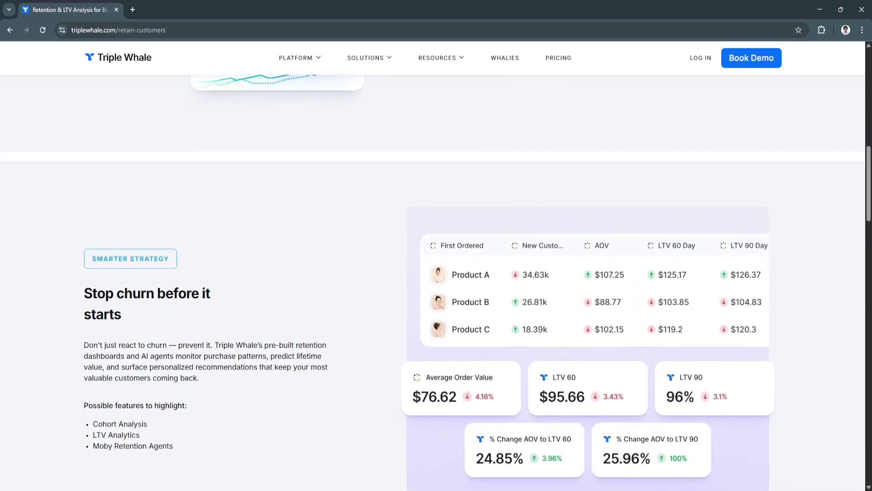